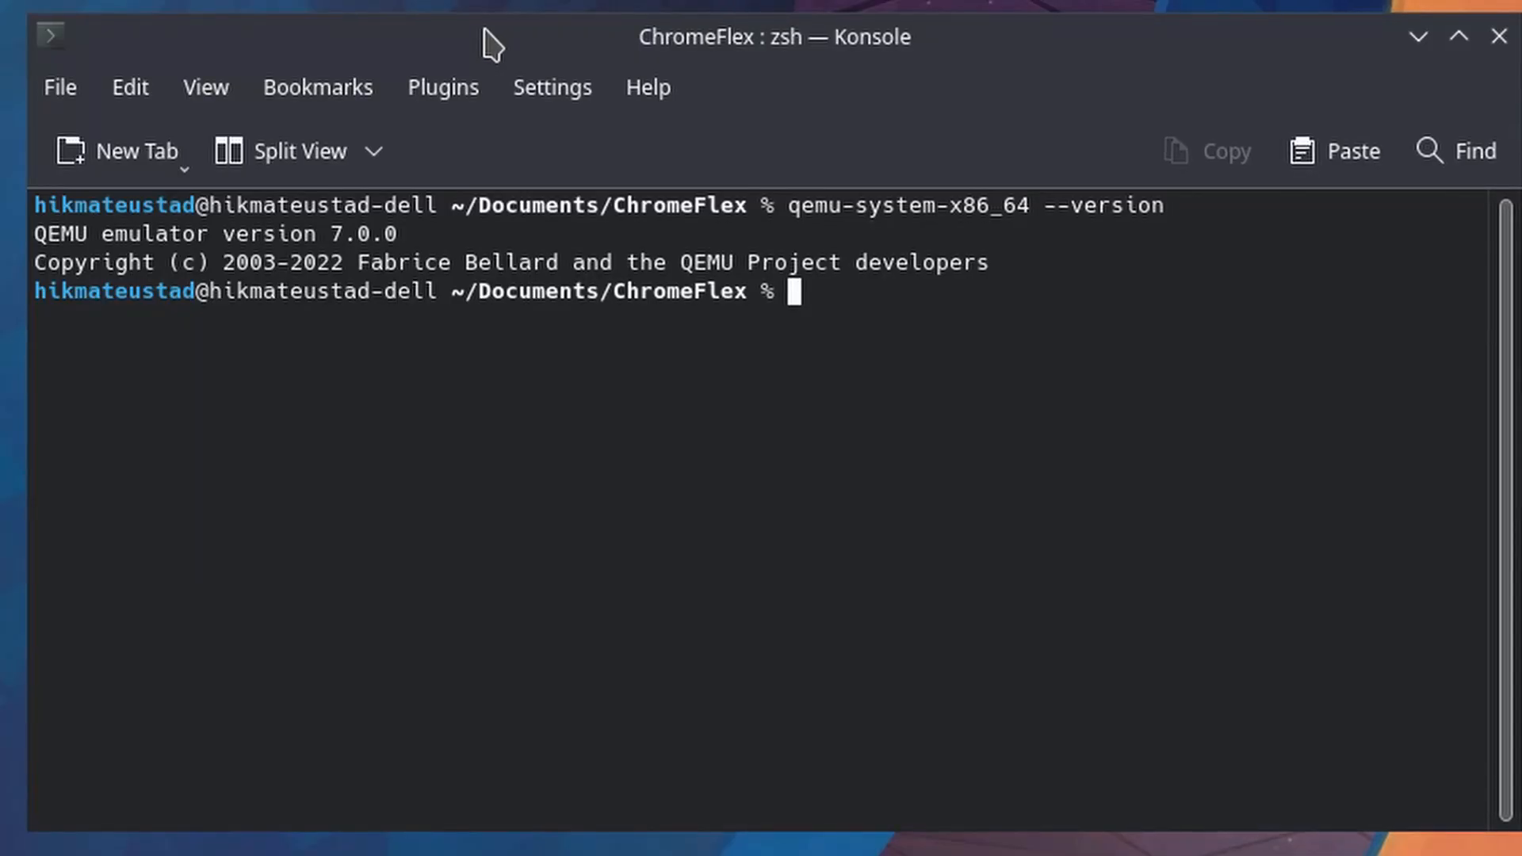
Step: Run ./start-chromeosflex.sh in Konsole to boot the ChromeOS Flex virtual machine
{"action": "type", "text": "./"}
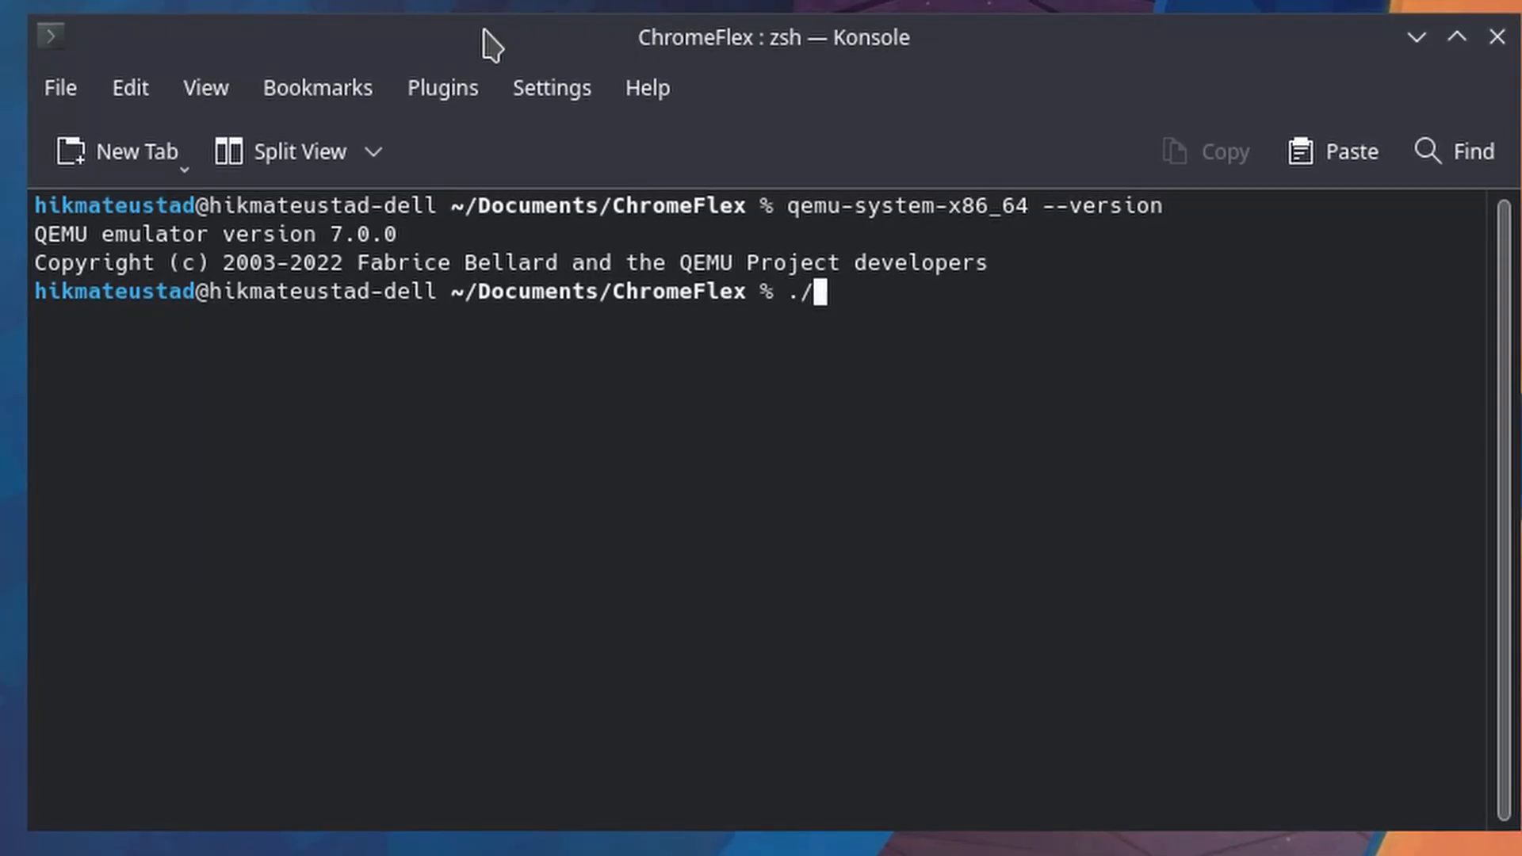
{"action": "type", "text": "start-c"}
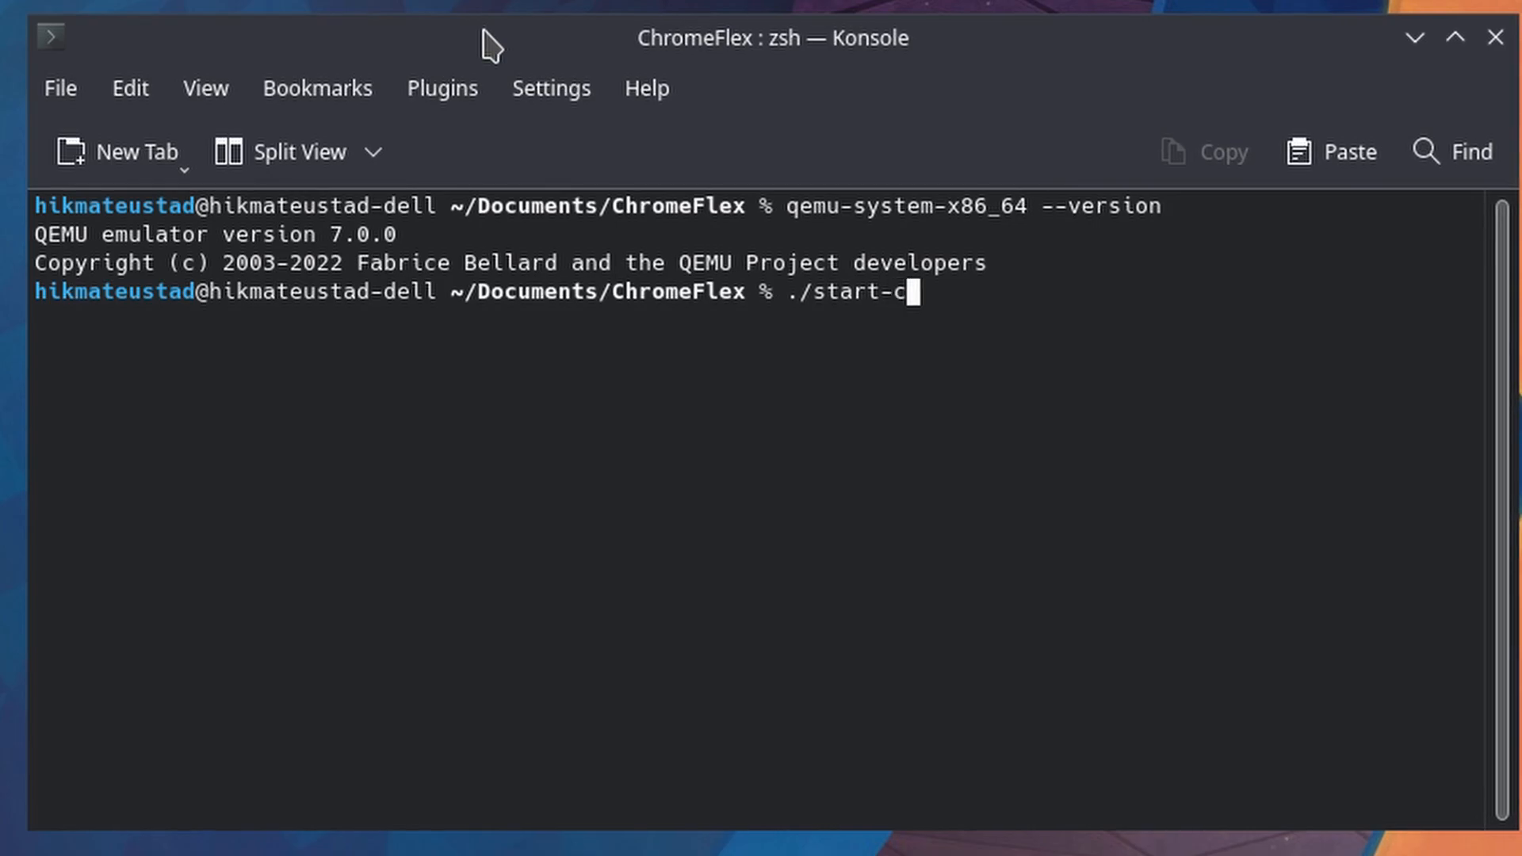
{"action": "type", "text": "hromeosflex.sh"}
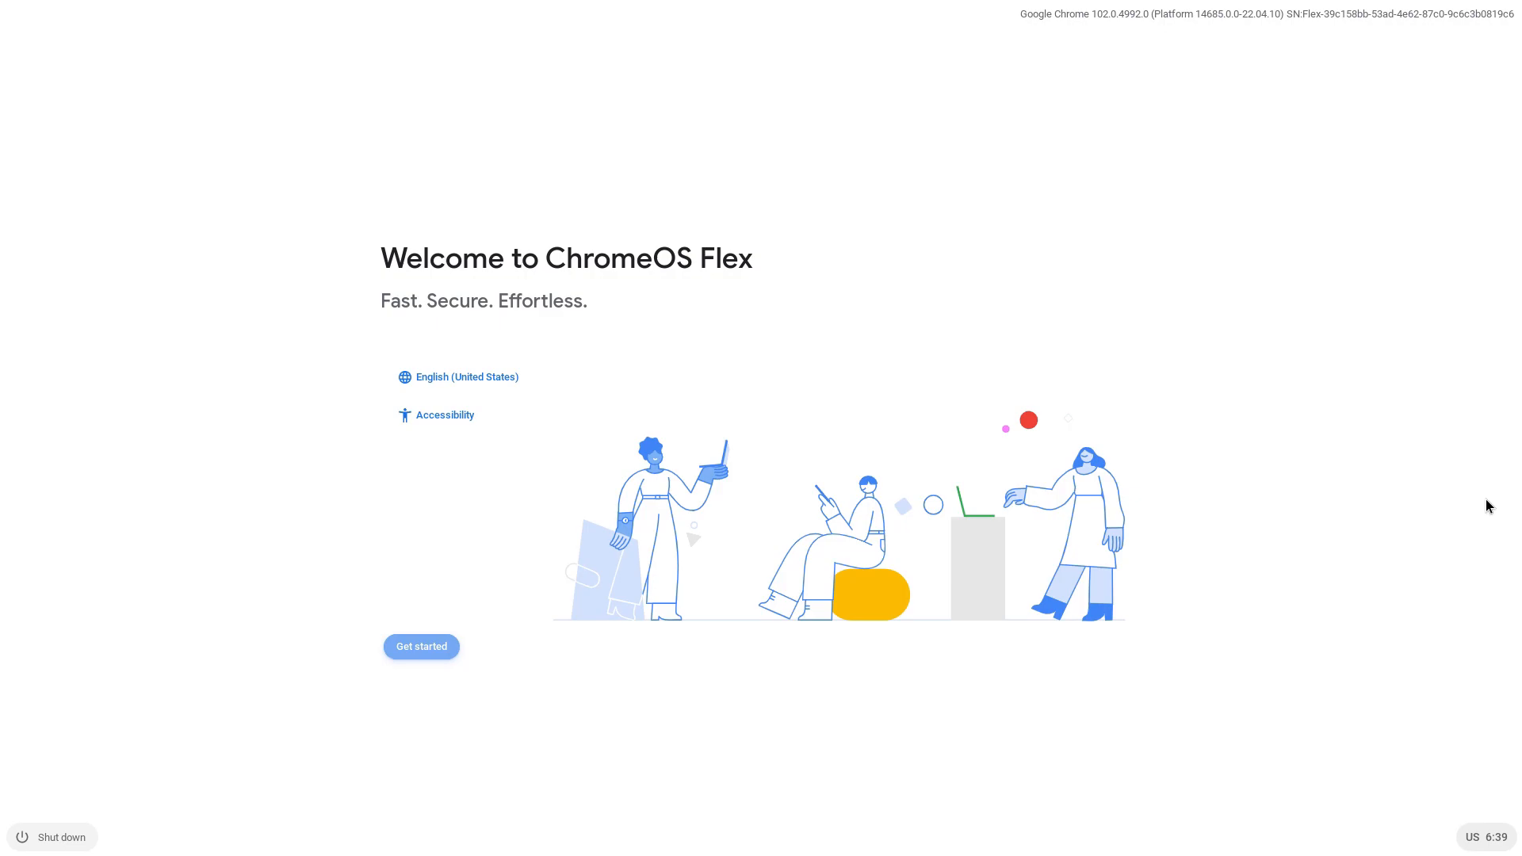
Step: Choose Install ChromeOS Flex and confirm erasing the virtual hard drive to install
{"action": "left_click", "coordinate": [420, 646]}
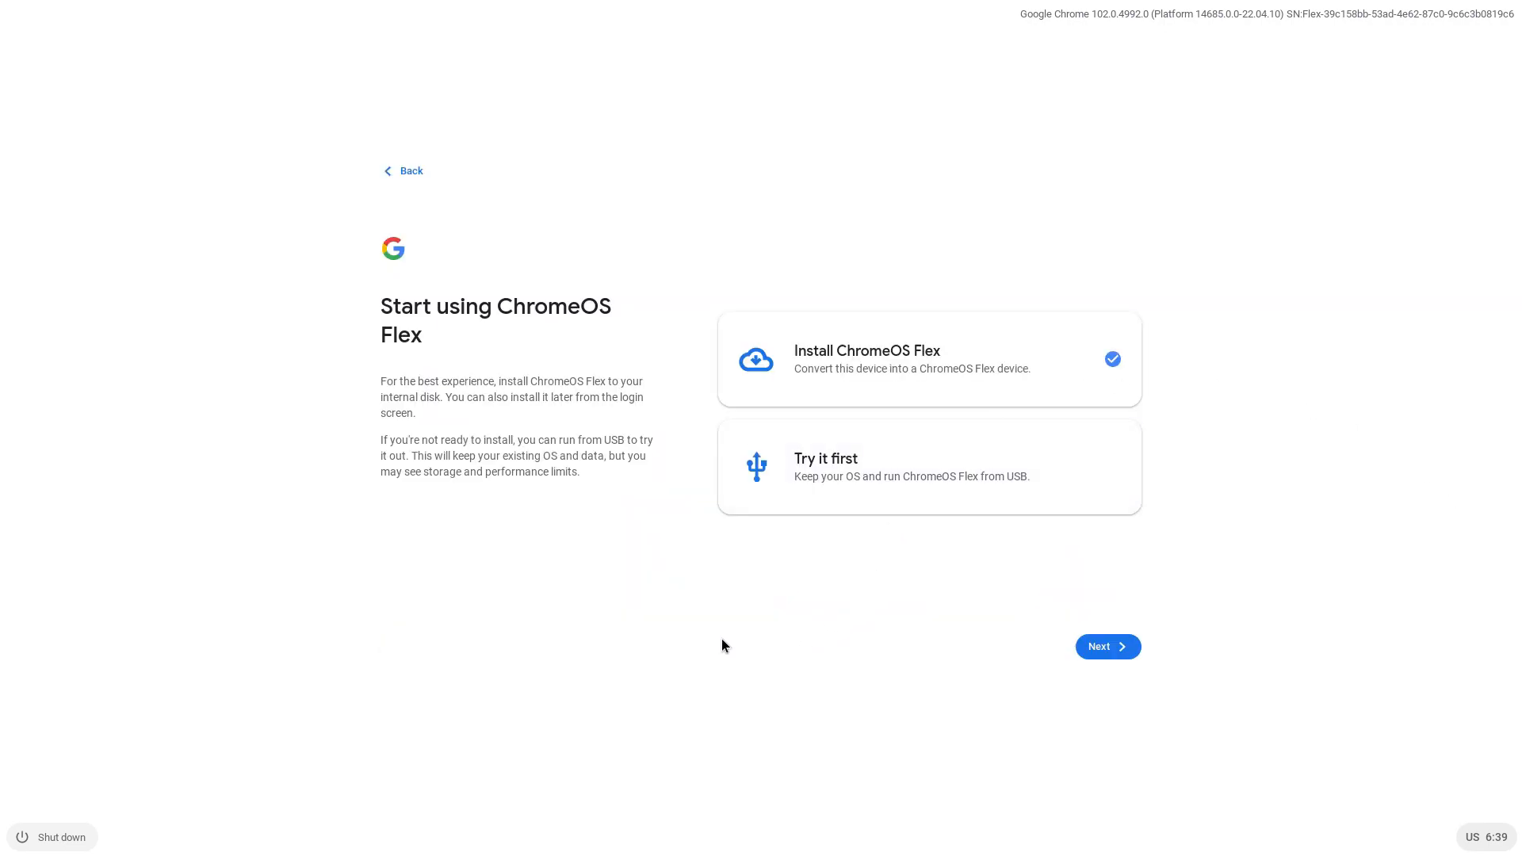
{"action": "left_click", "coordinate": [1105, 647]}
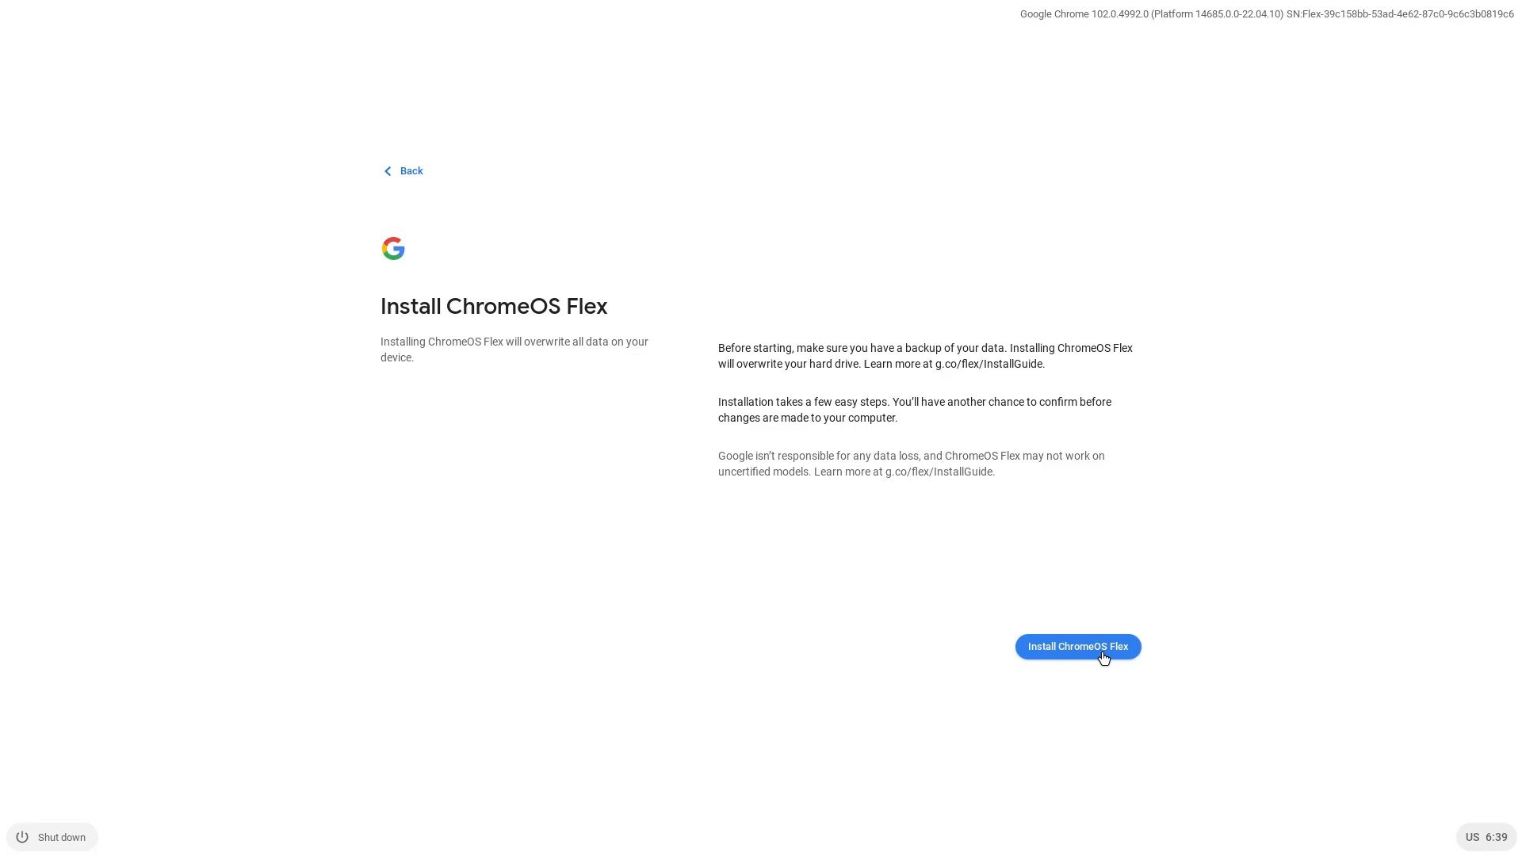
{"action": "left_click", "coordinate": [1077, 647]}
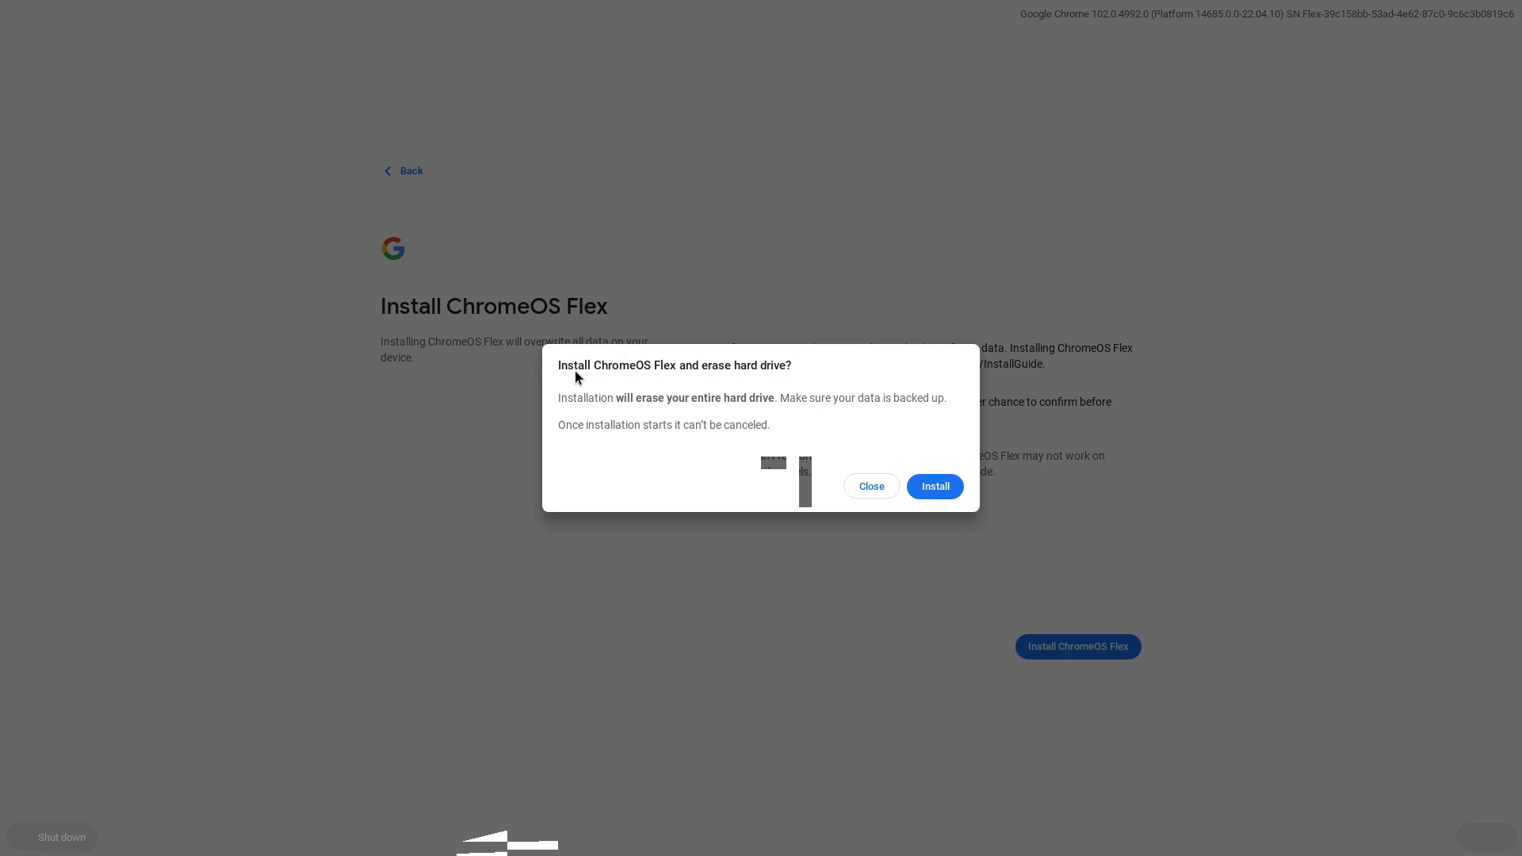
{"action": "mouse_move", "coordinate": [657, 406]}
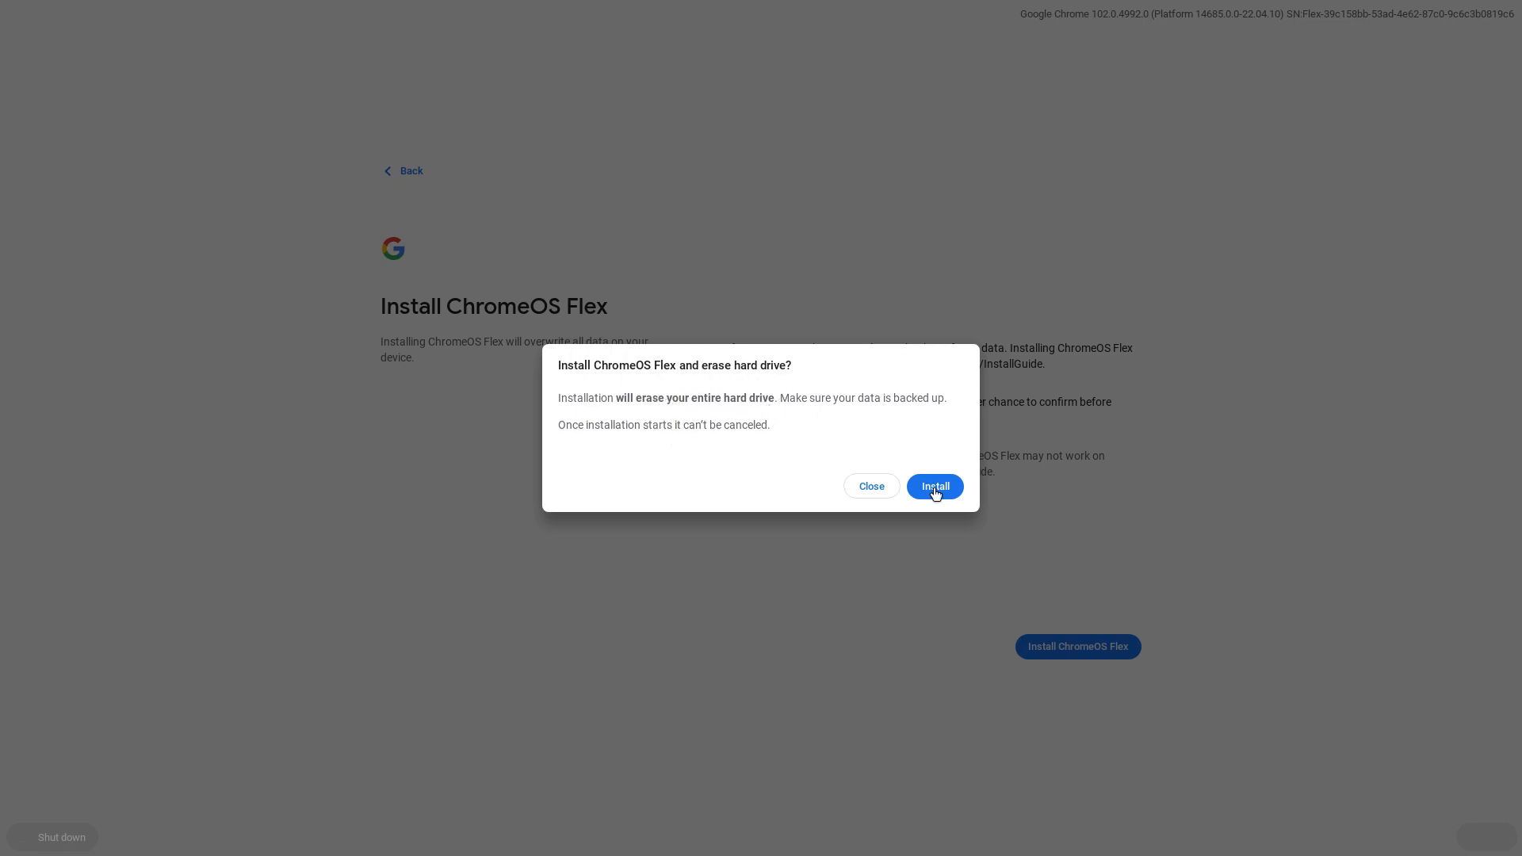
{"action": "left_click", "coordinate": [933, 486]}
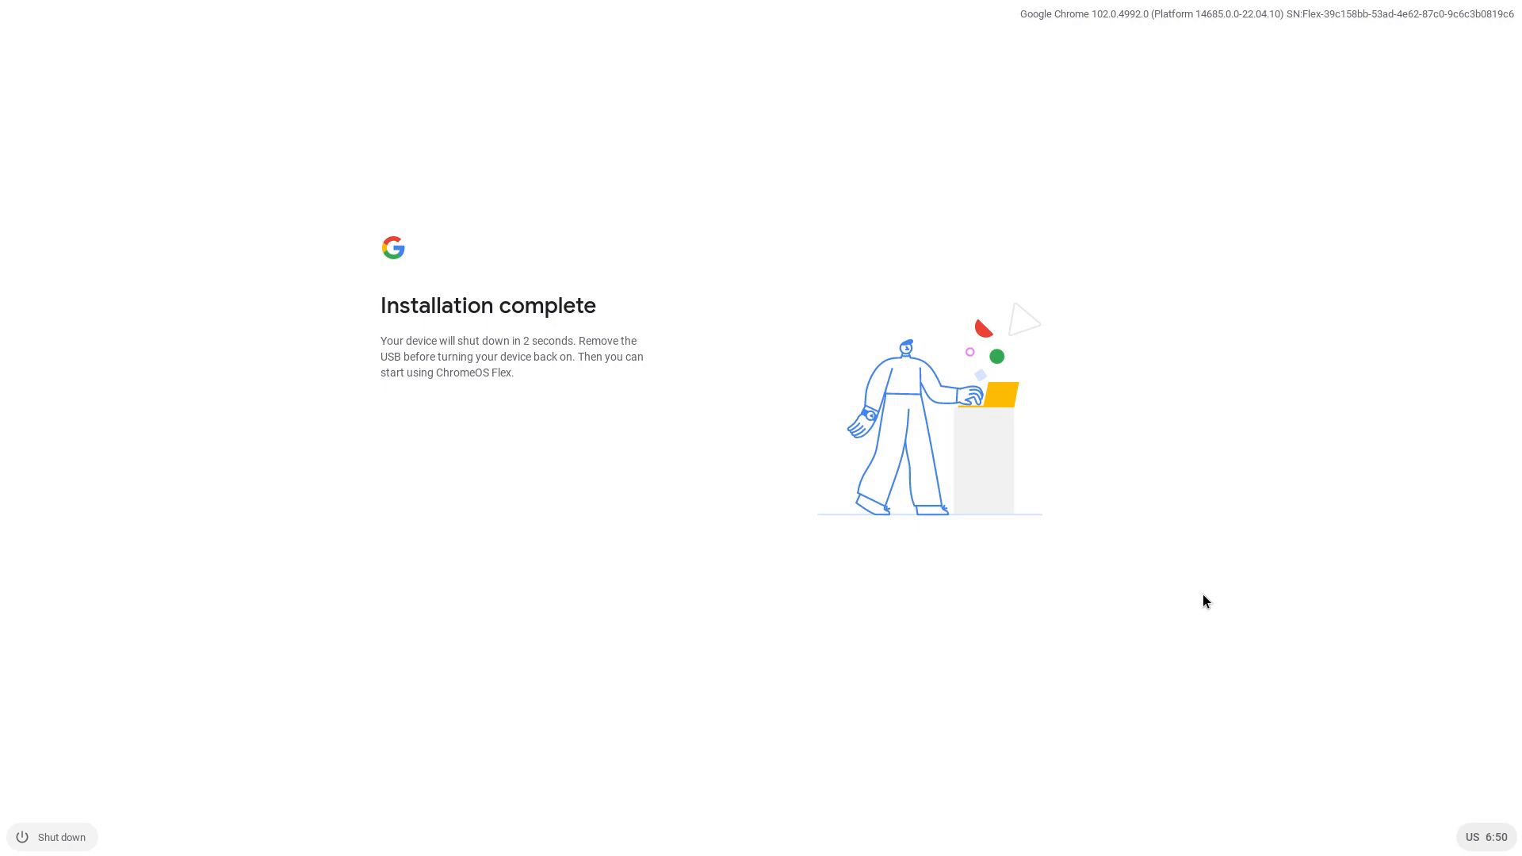
{"action": "mouse_move", "coordinate": [765, 437]}
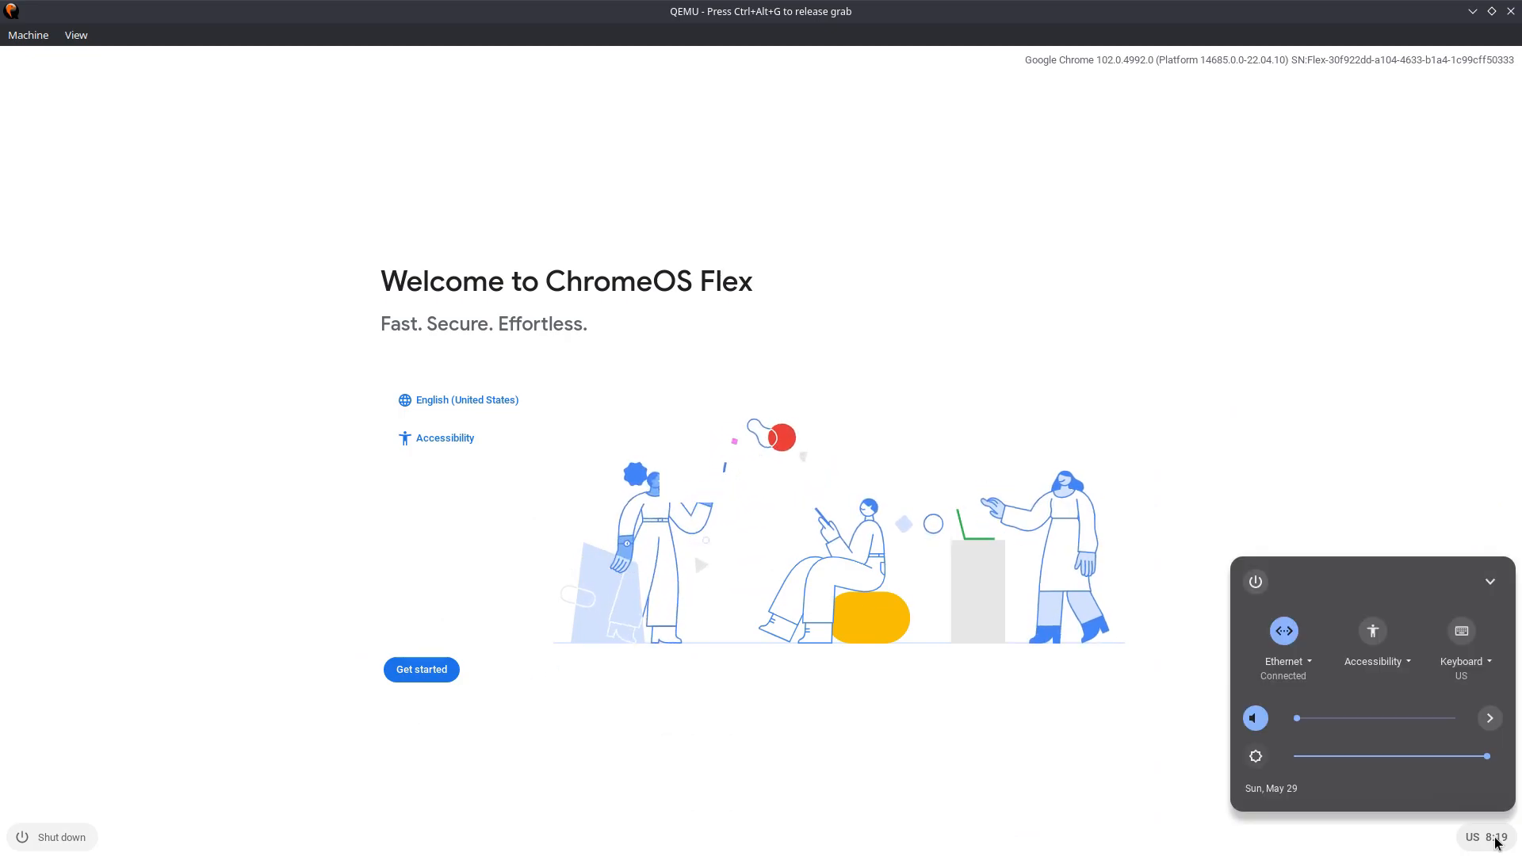
{"action": "mouse_move", "coordinate": [837, 791]}
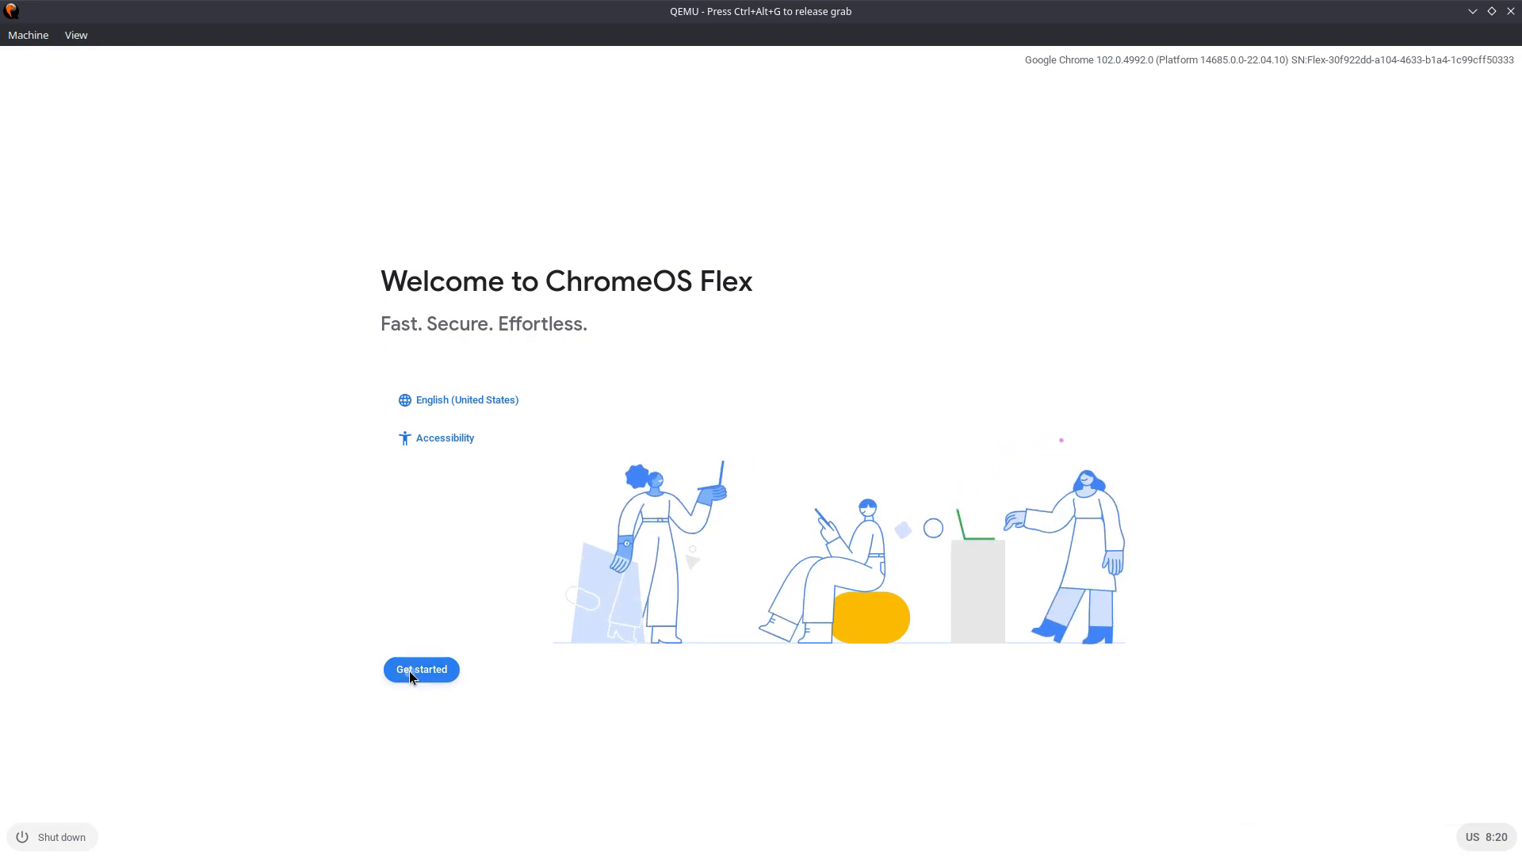
Step: Opt out of diagnostics, accept the Google terms, and choose personal use ('You')
{"action": "left_click", "coordinate": [420, 670]}
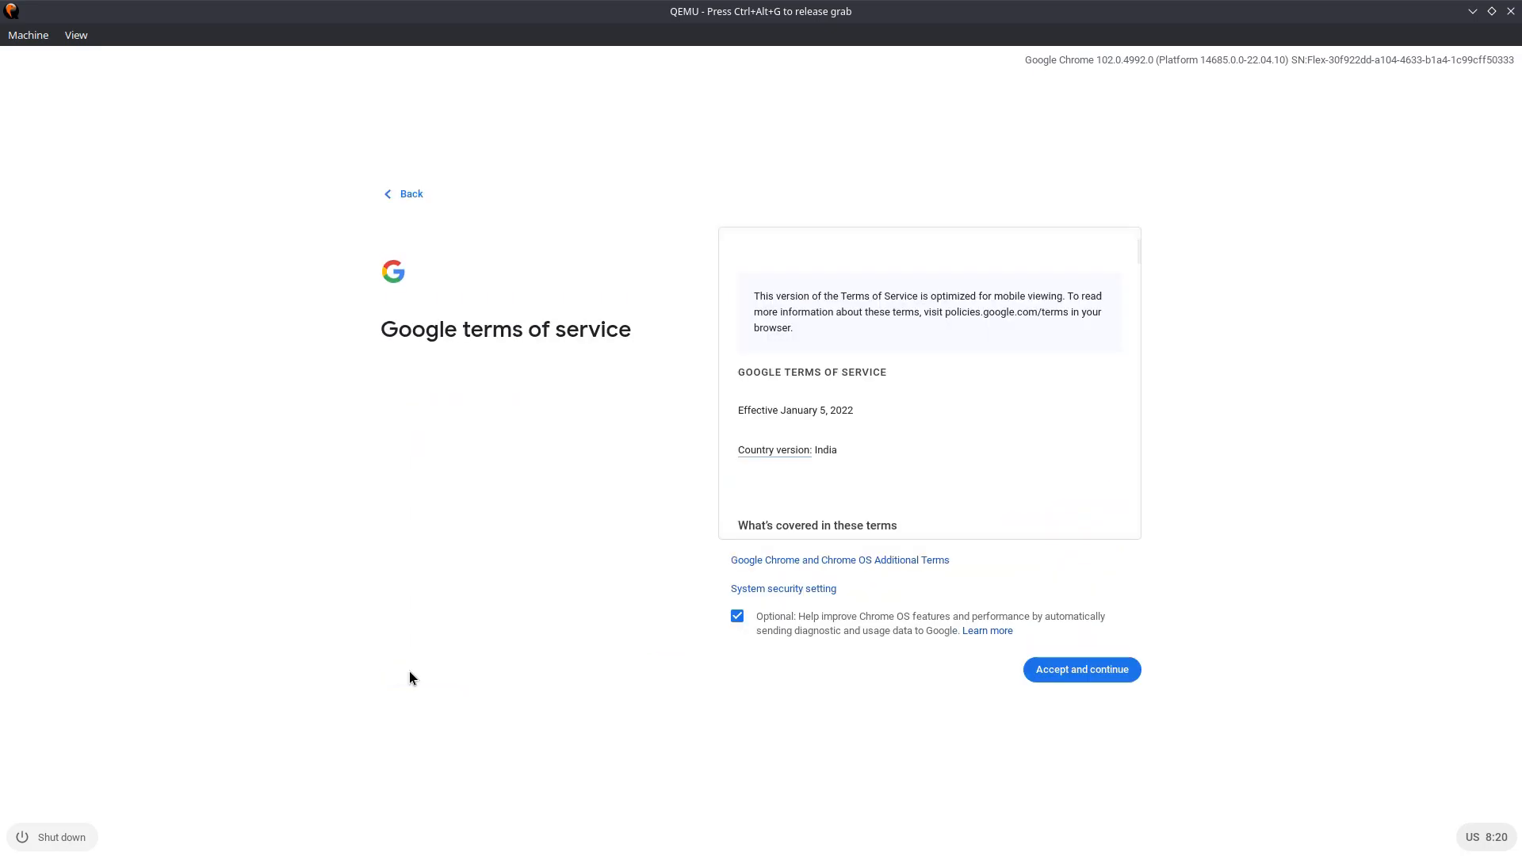
{"action": "left_click", "coordinate": [737, 617]}
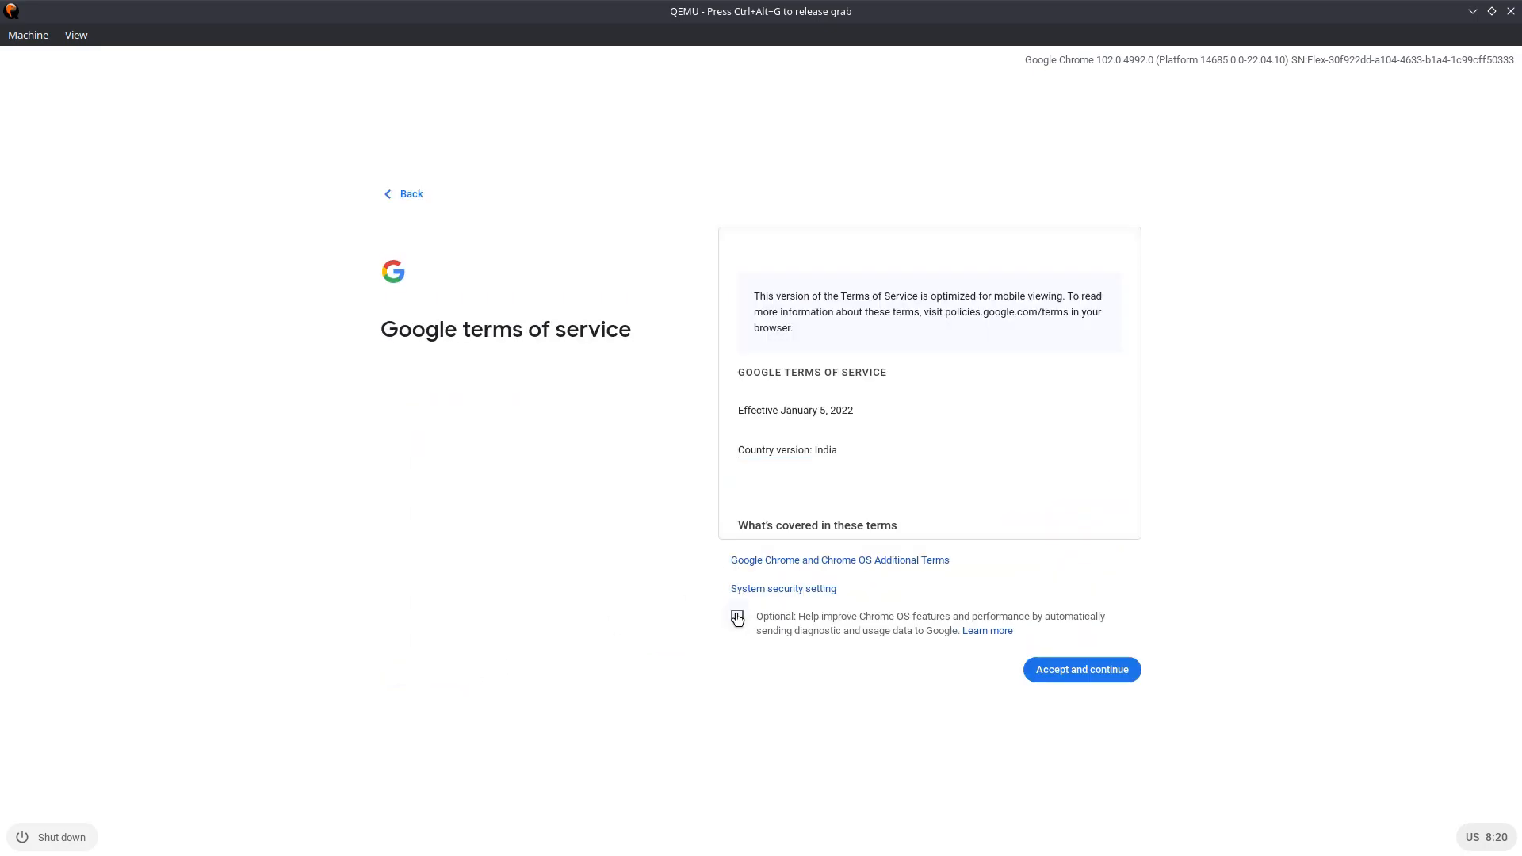
{"action": "left_click", "coordinate": [1080, 669]}
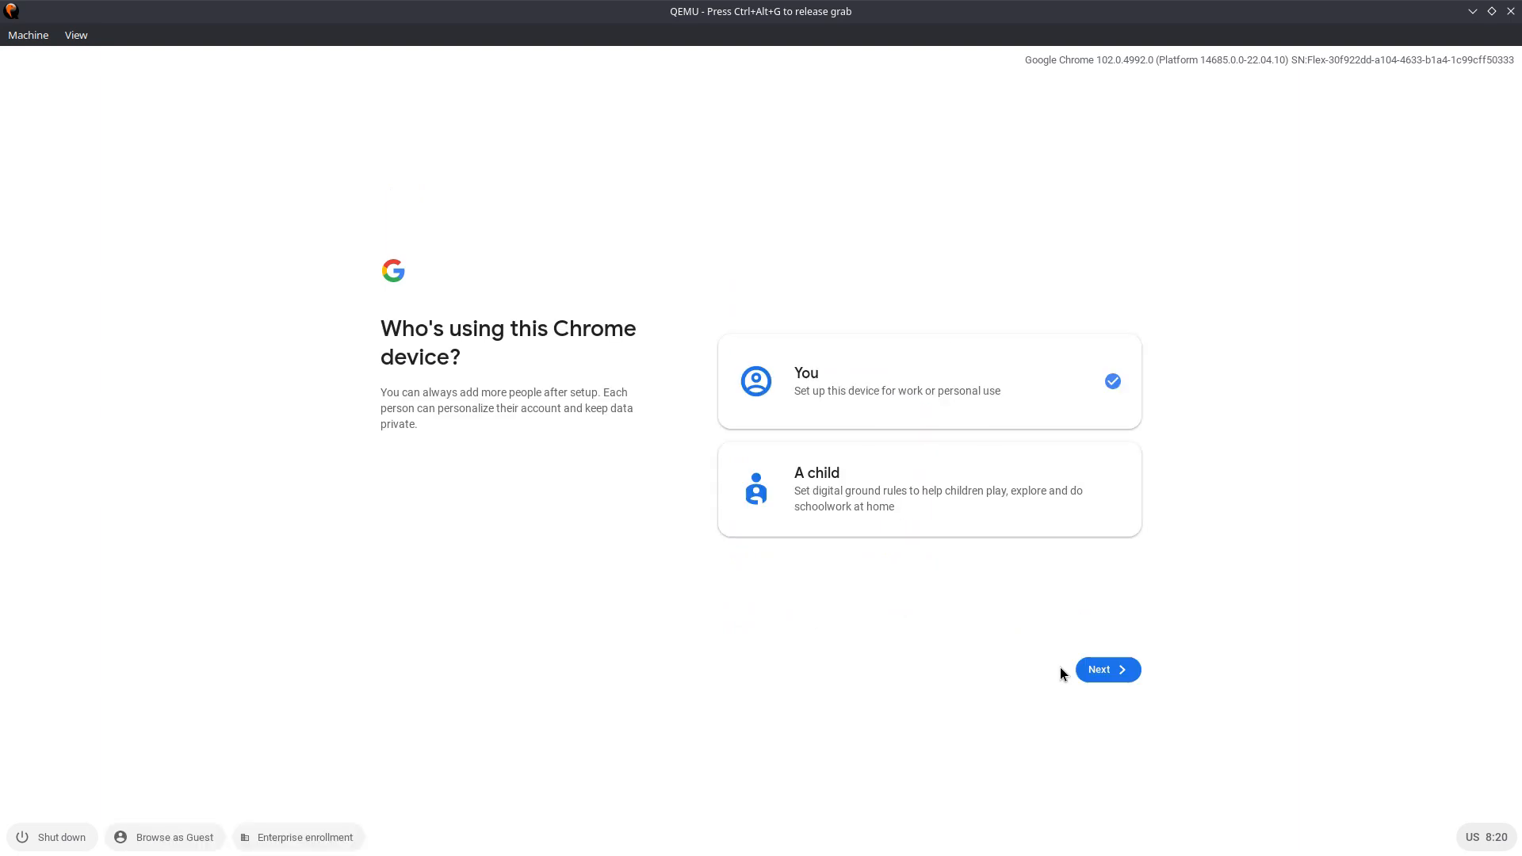
{"action": "left_click", "coordinate": [1106, 669]}
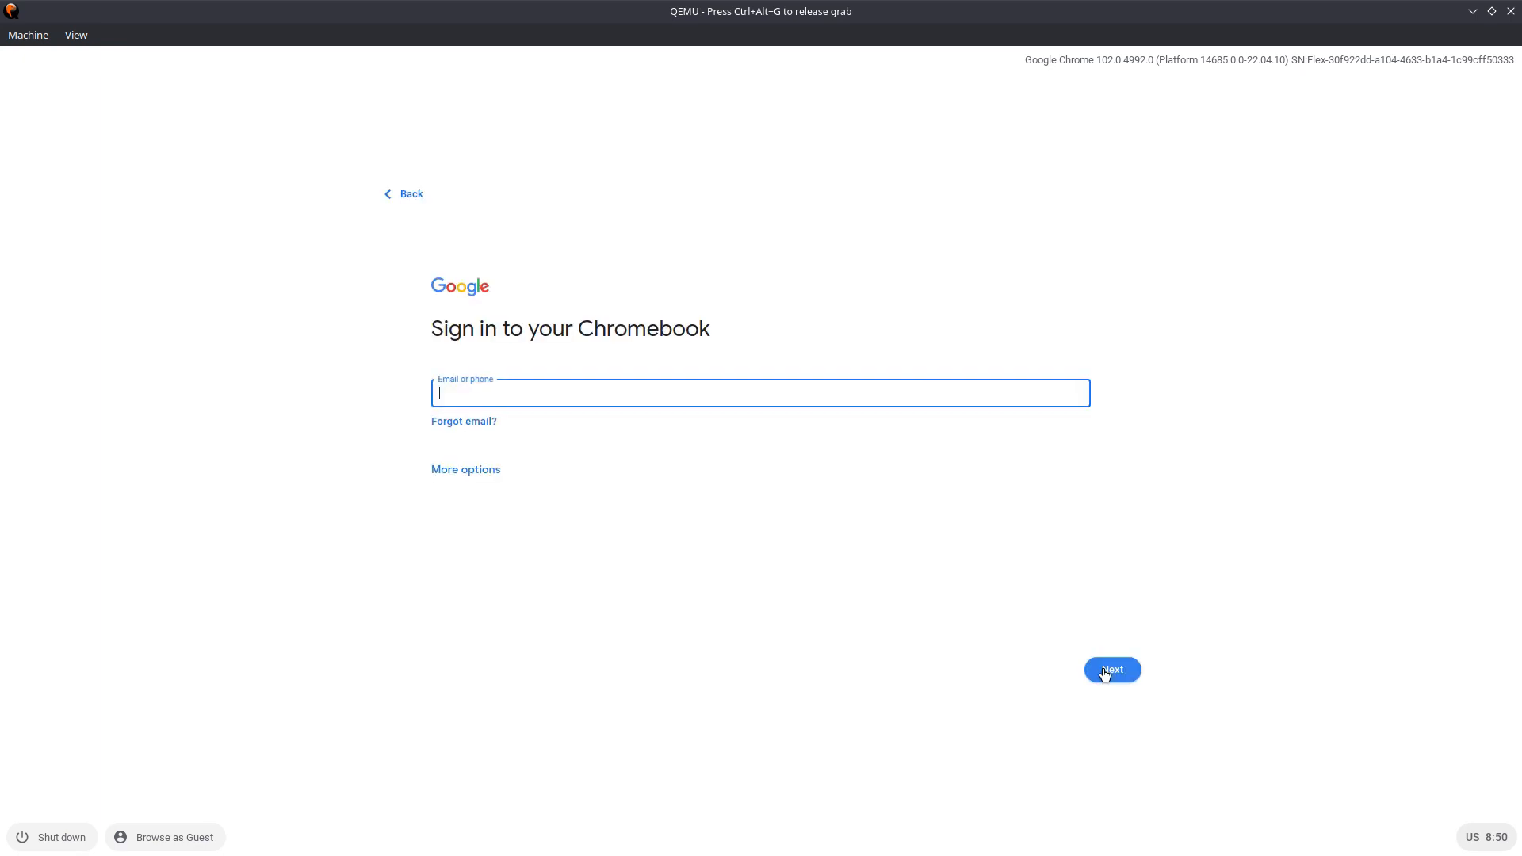
{"action": "mouse_move", "coordinate": [770, 438]}
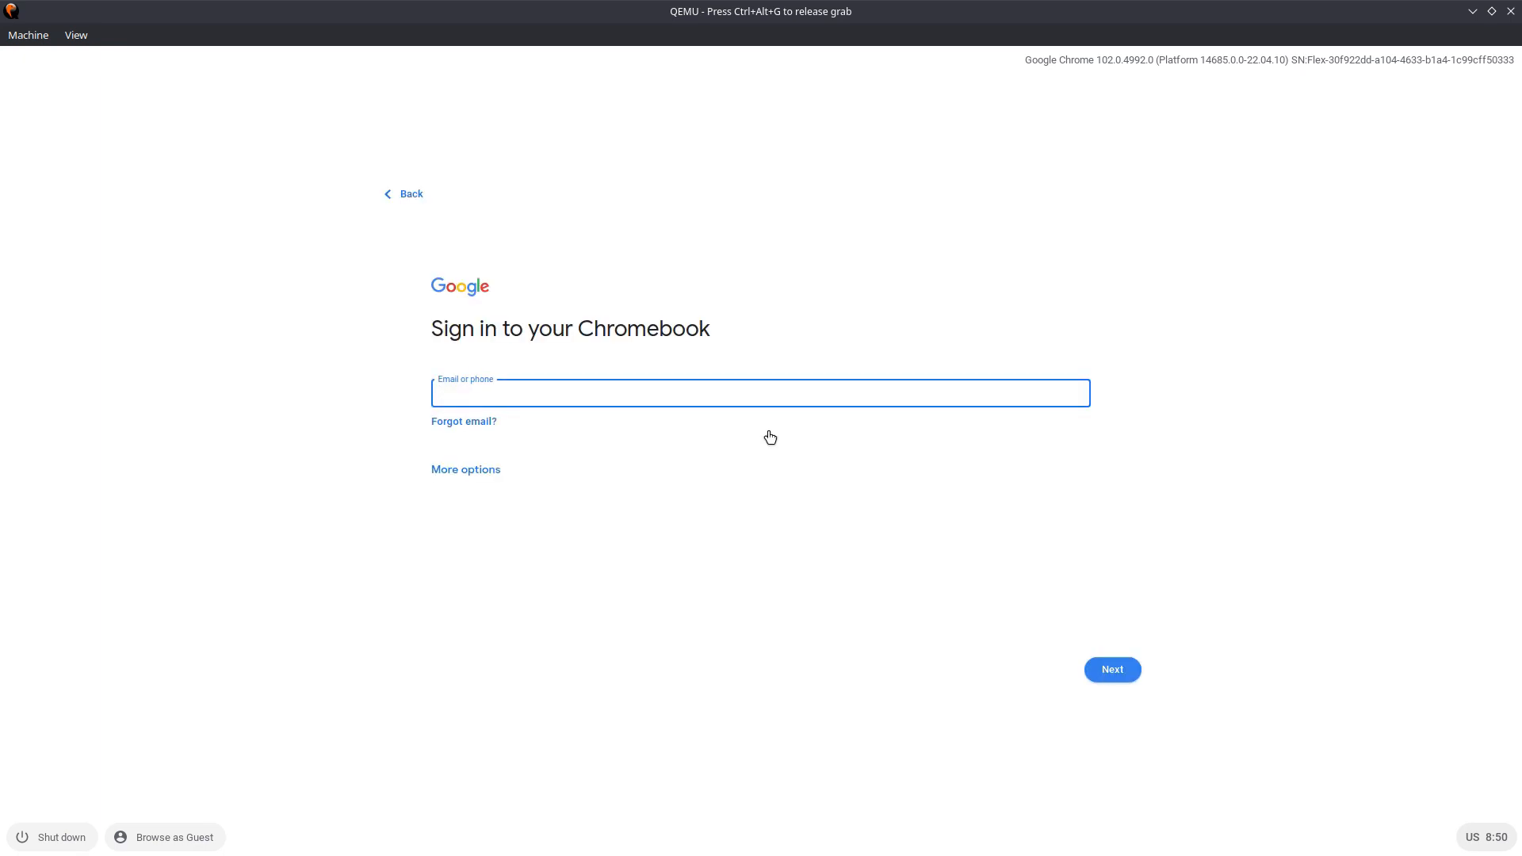
Step: Enter the account email 'hikmateustad' and continue through the sign-in steps
{"action": "type", "text": "hikmat"}
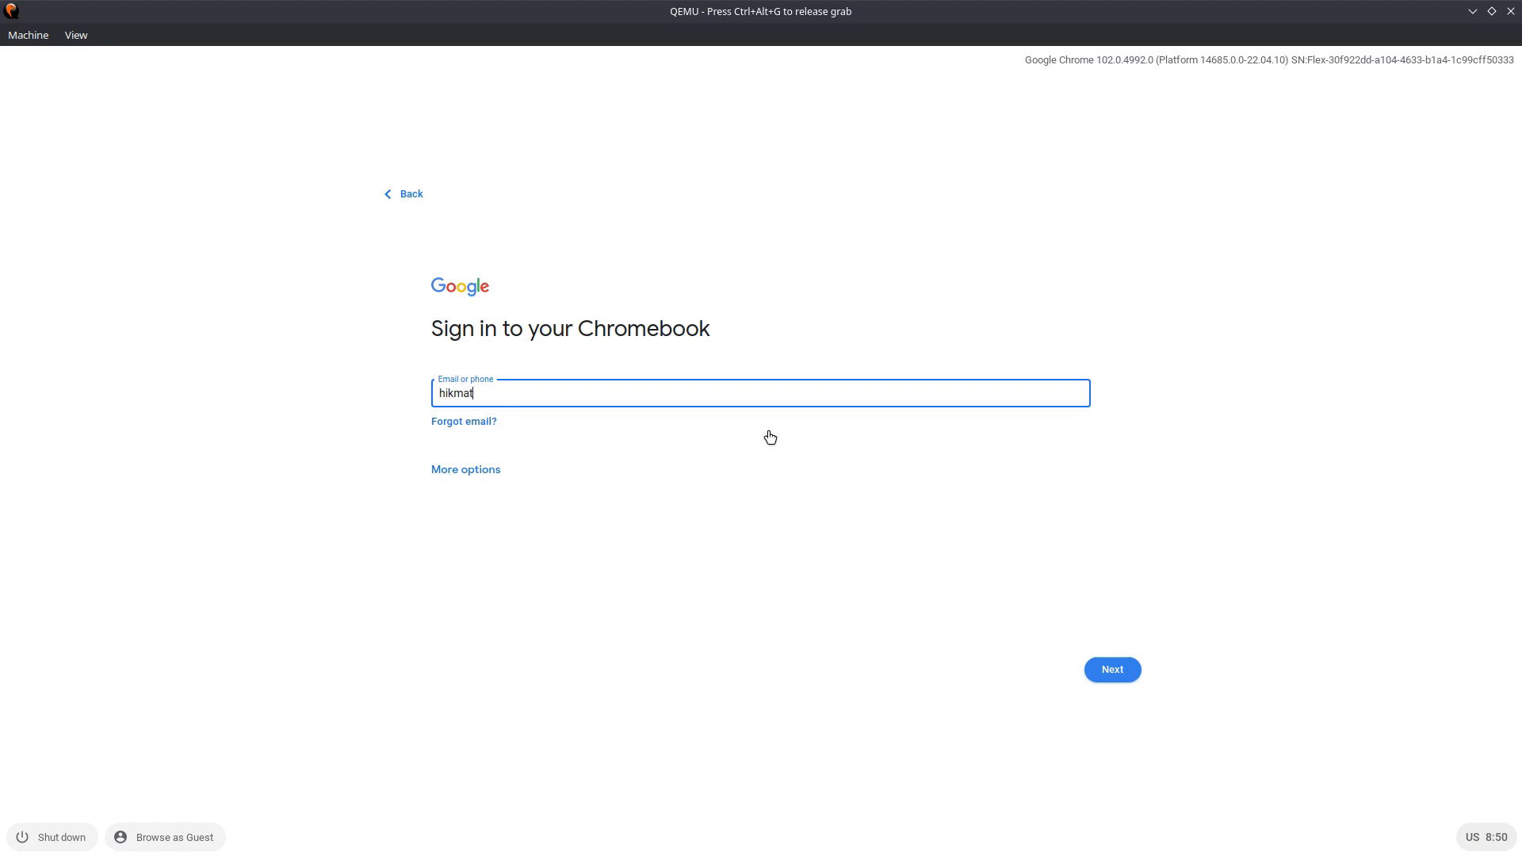
{"action": "type", "text": "eustad"}
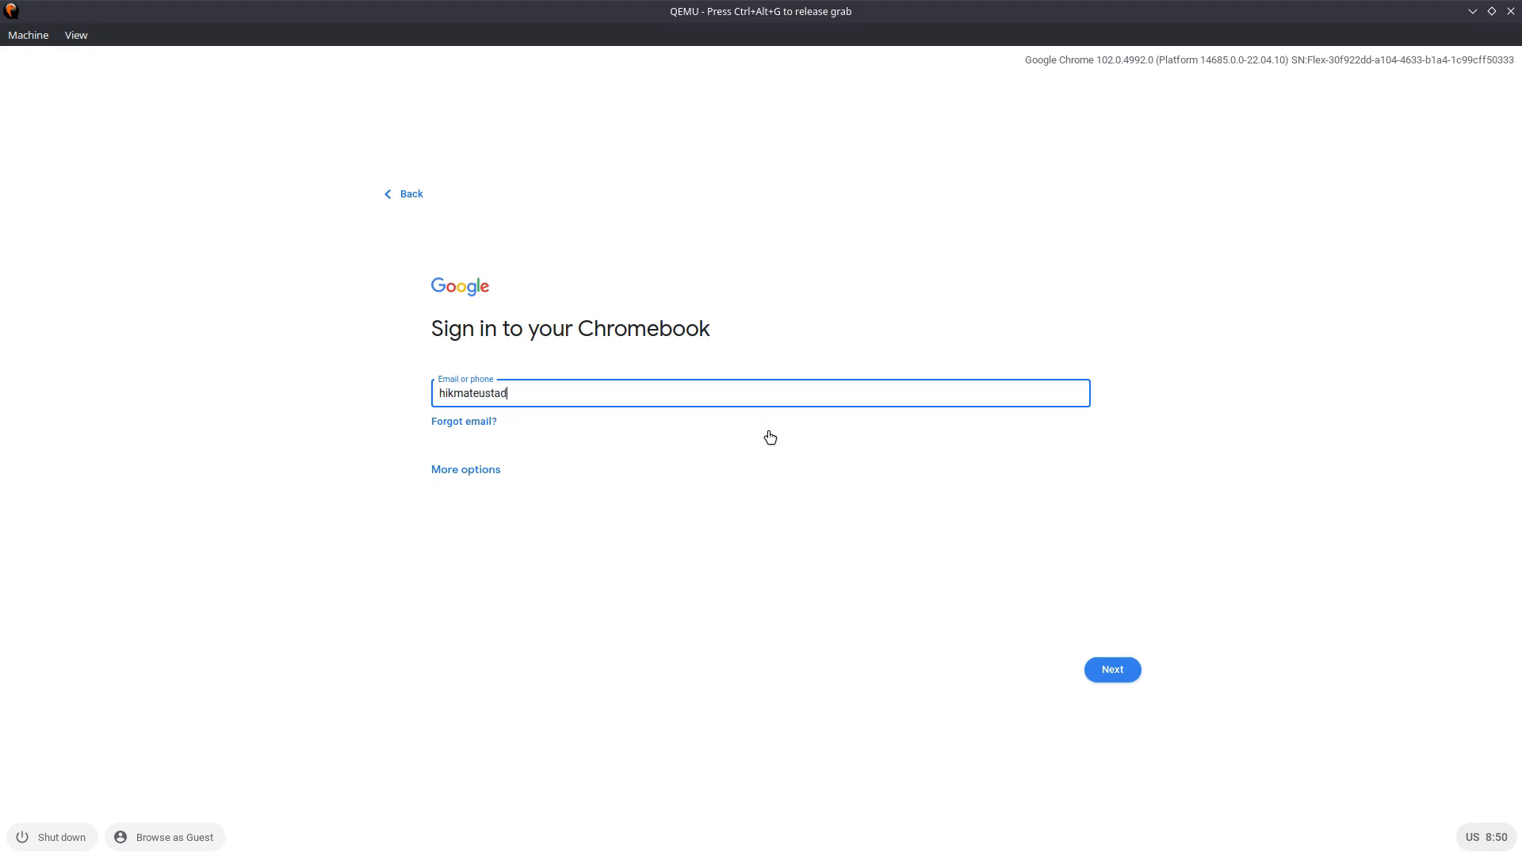
{"action": "left_click", "coordinate": [1111, 670]}
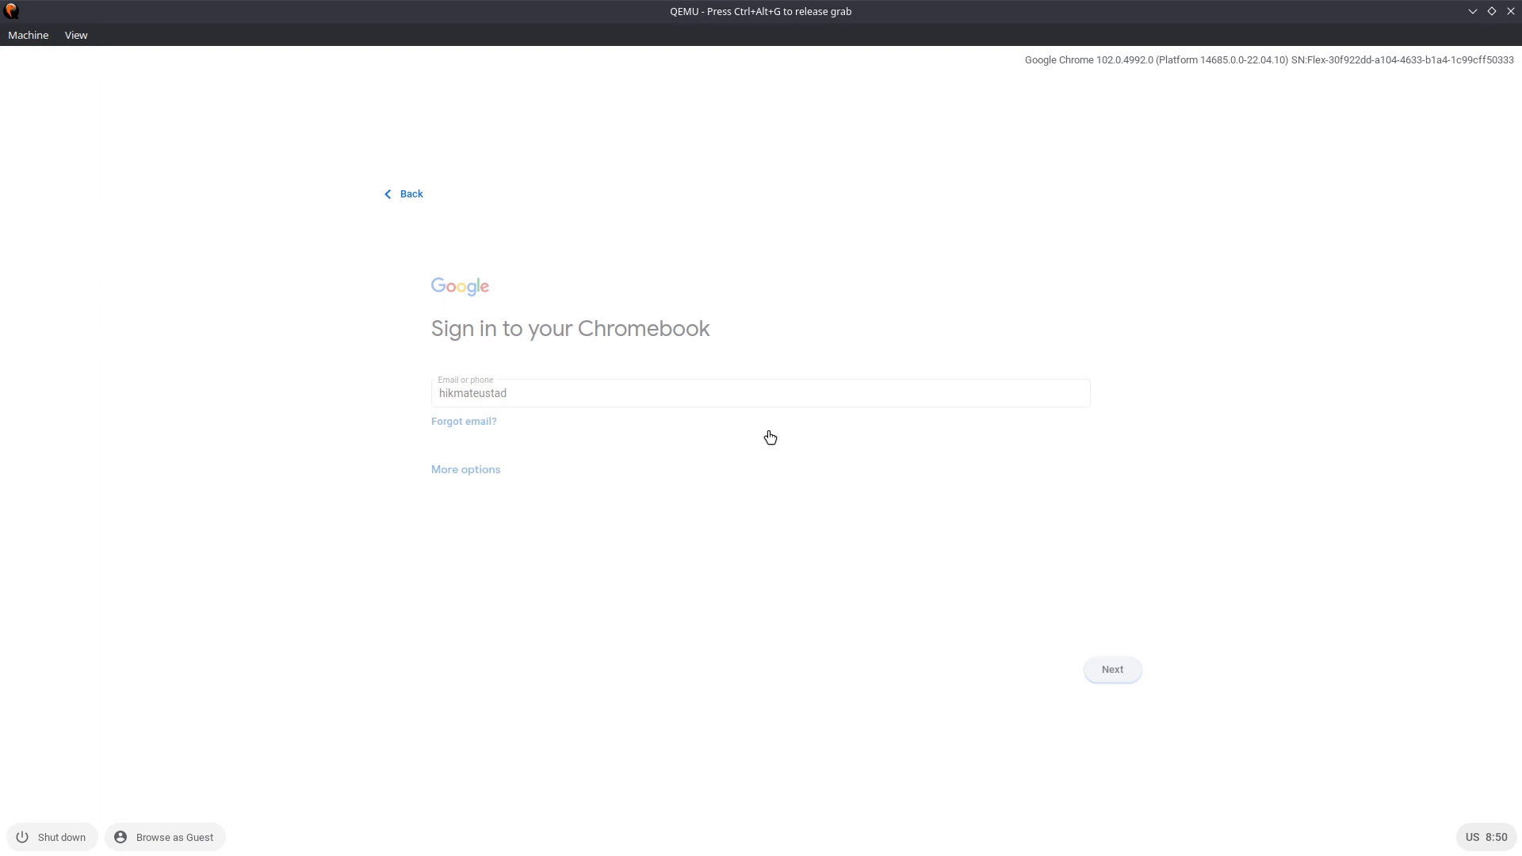
{"action": "left_click", "coordinate": [1110, 669]}
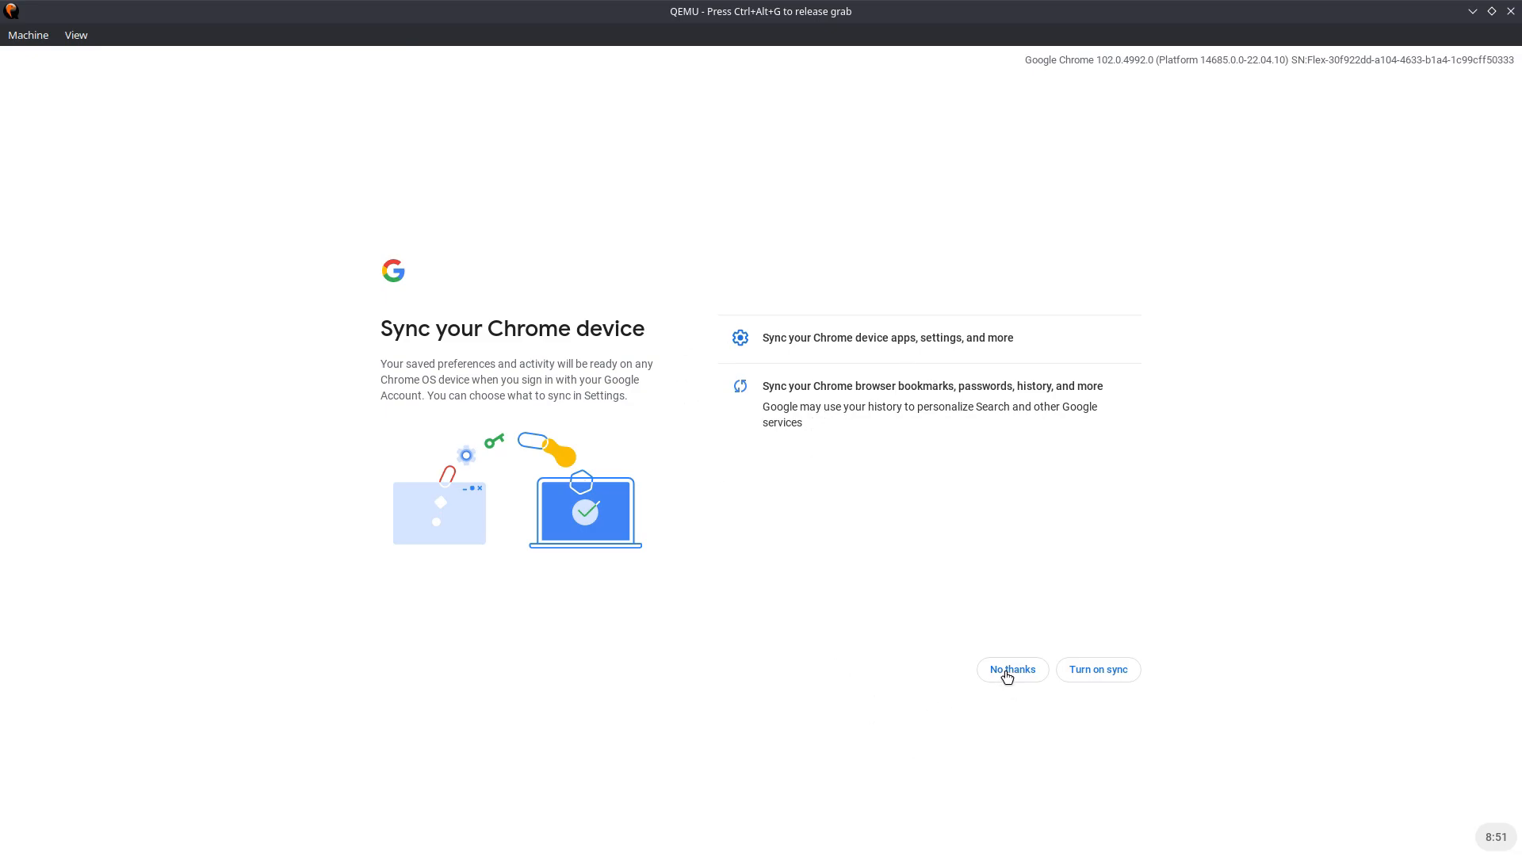
Step: Decline Chrome sync, Google Assistant and phone linking, then click Get started
{"action": "left_click", "coordinate": [1011, 670]}
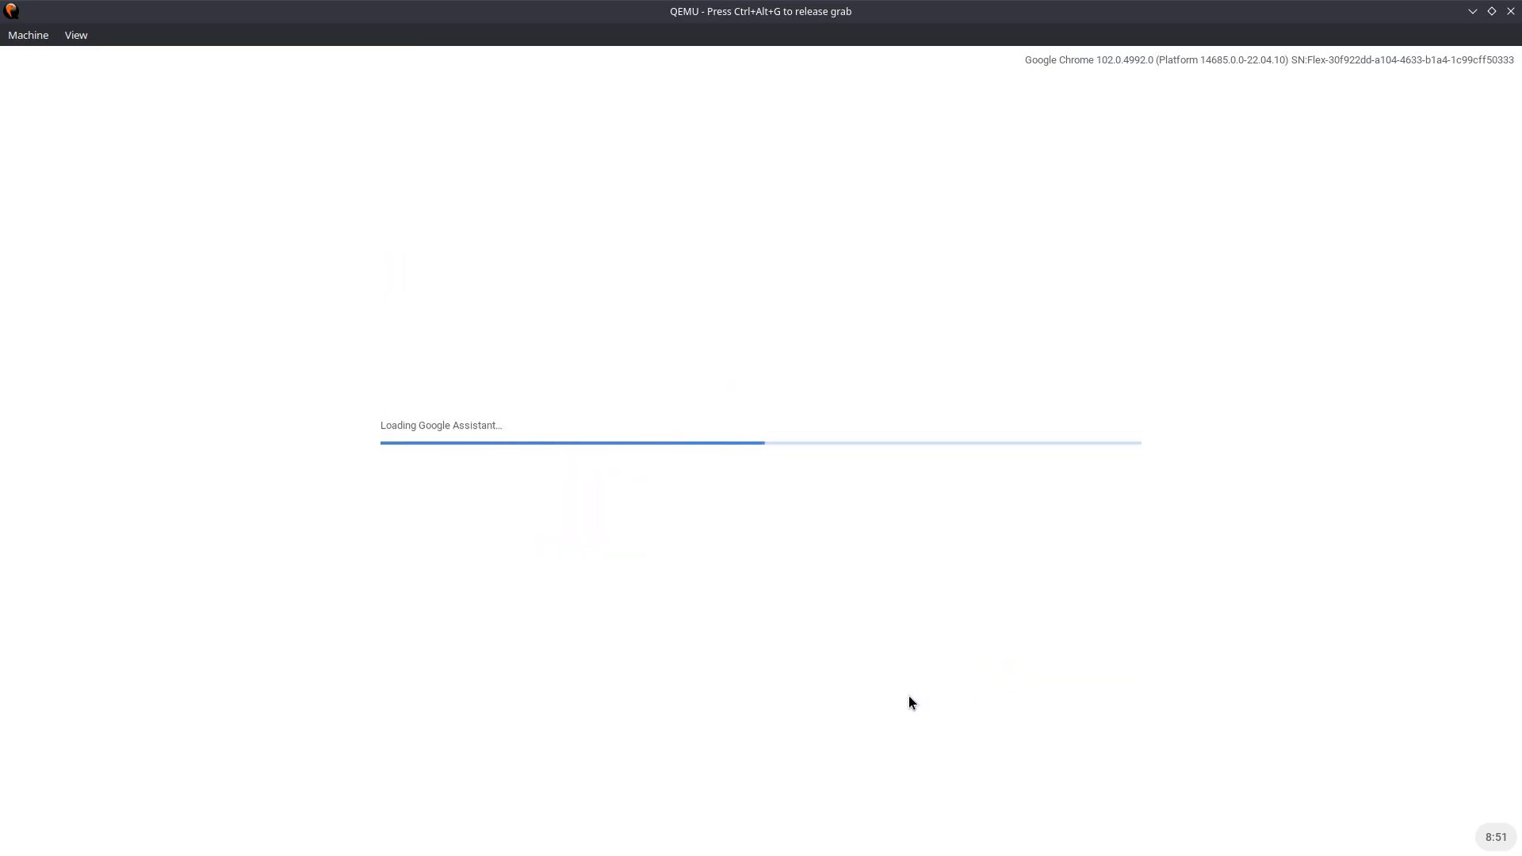
{"action": "mouse_move", "coordinate": [399, 637]}
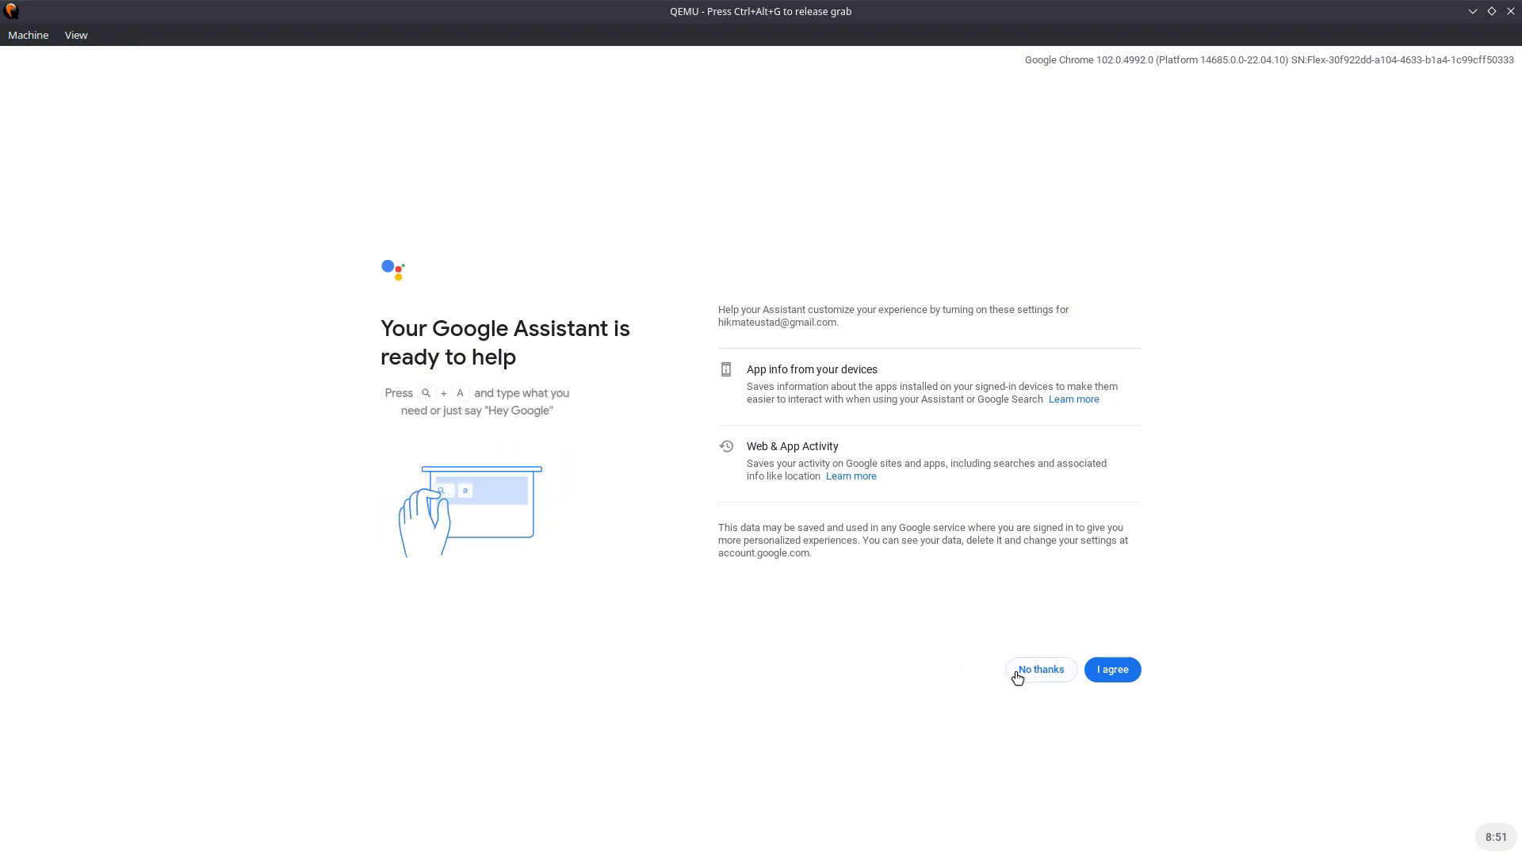
{"action": "left_click", "coordinate": [1110, 670]}
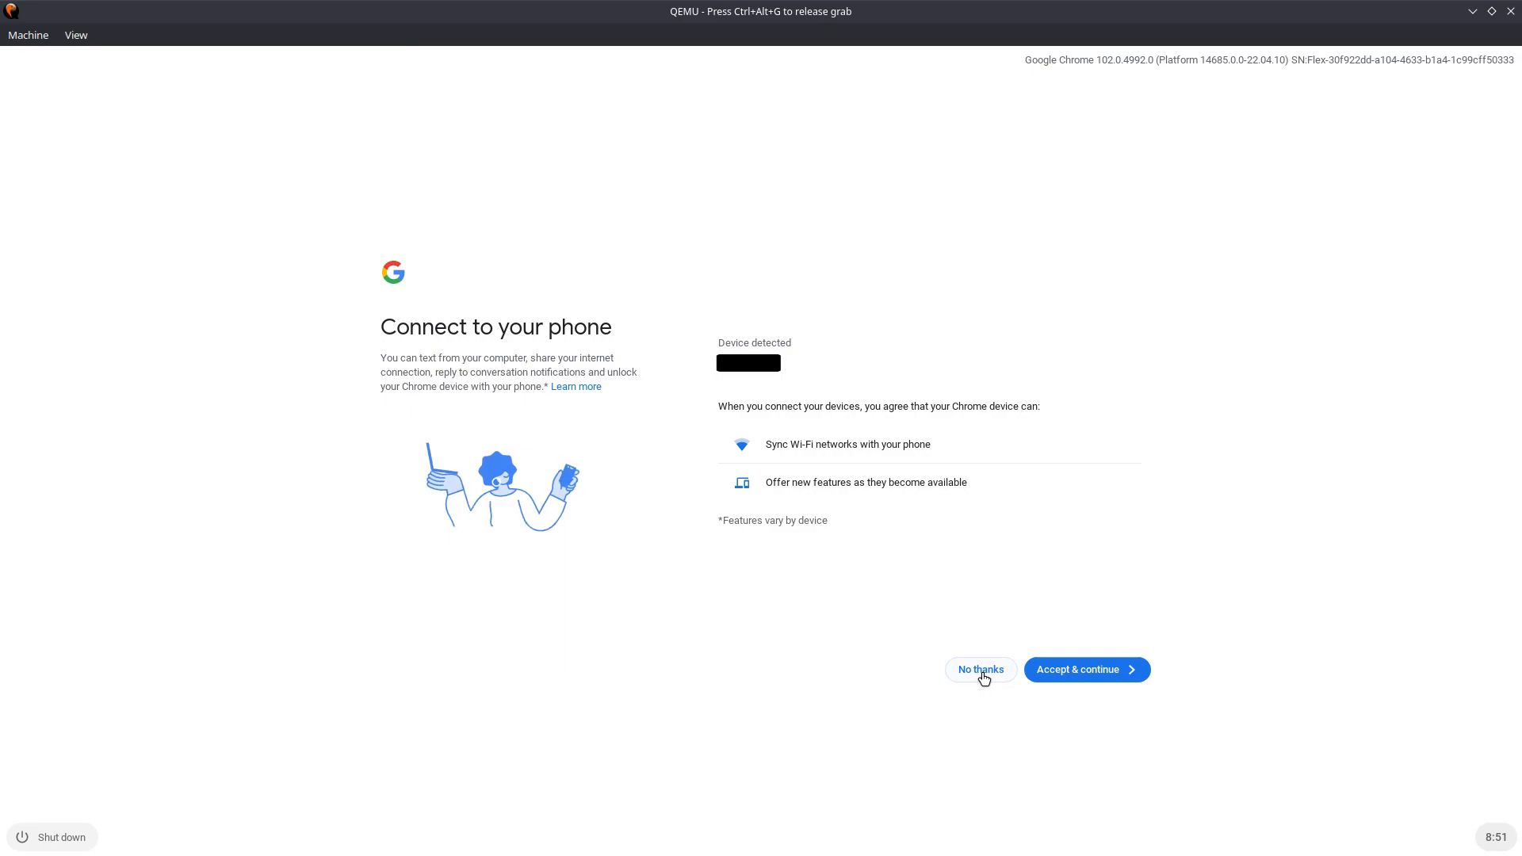
{"action": "left_click", "coordinate": [980, 669]}
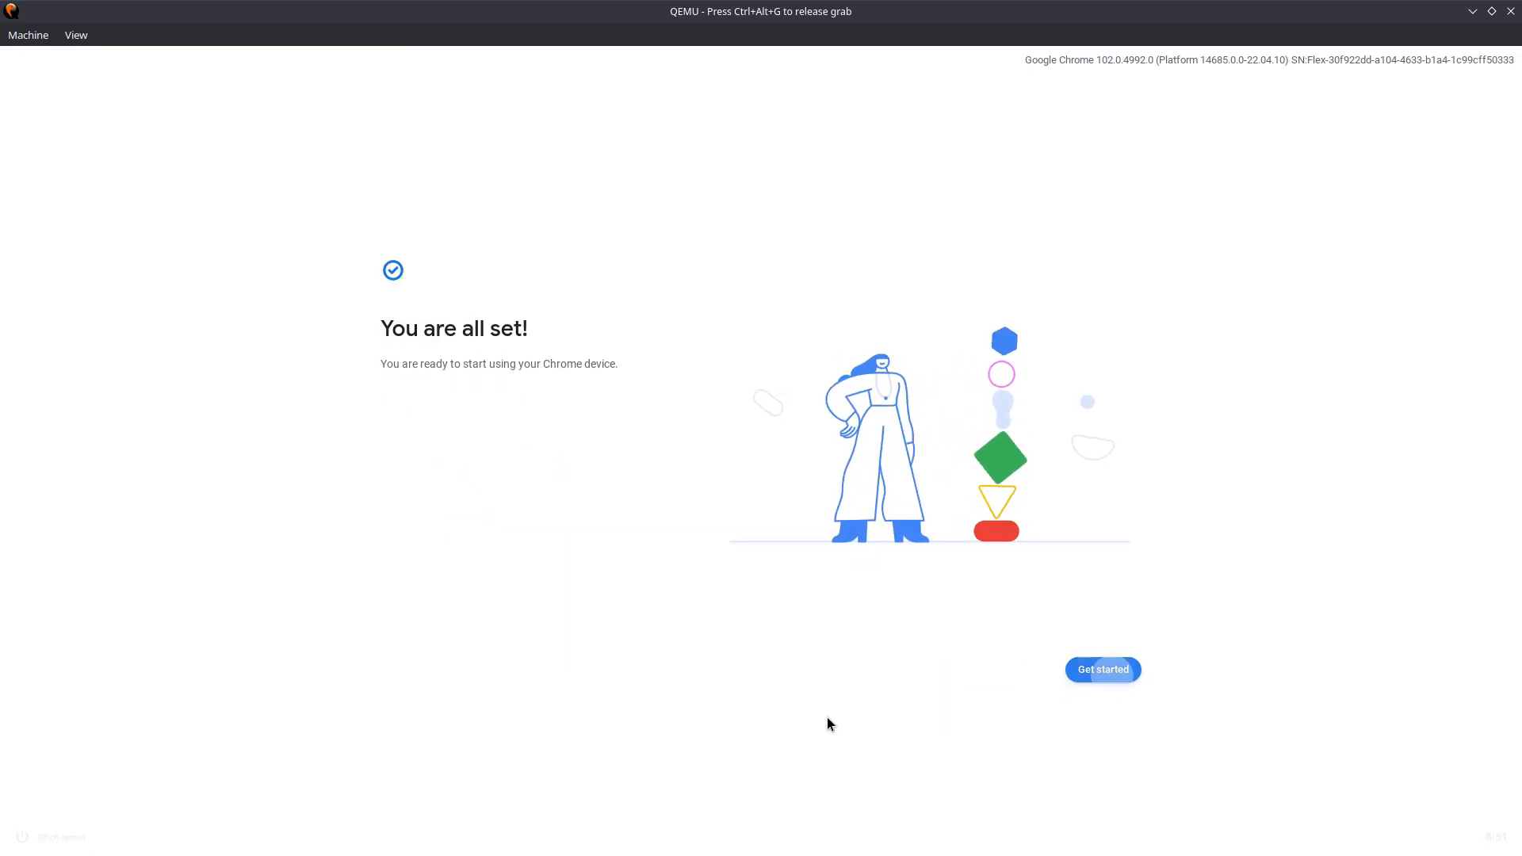
{"action": "left_click", "coordinate": [1102, 669]}
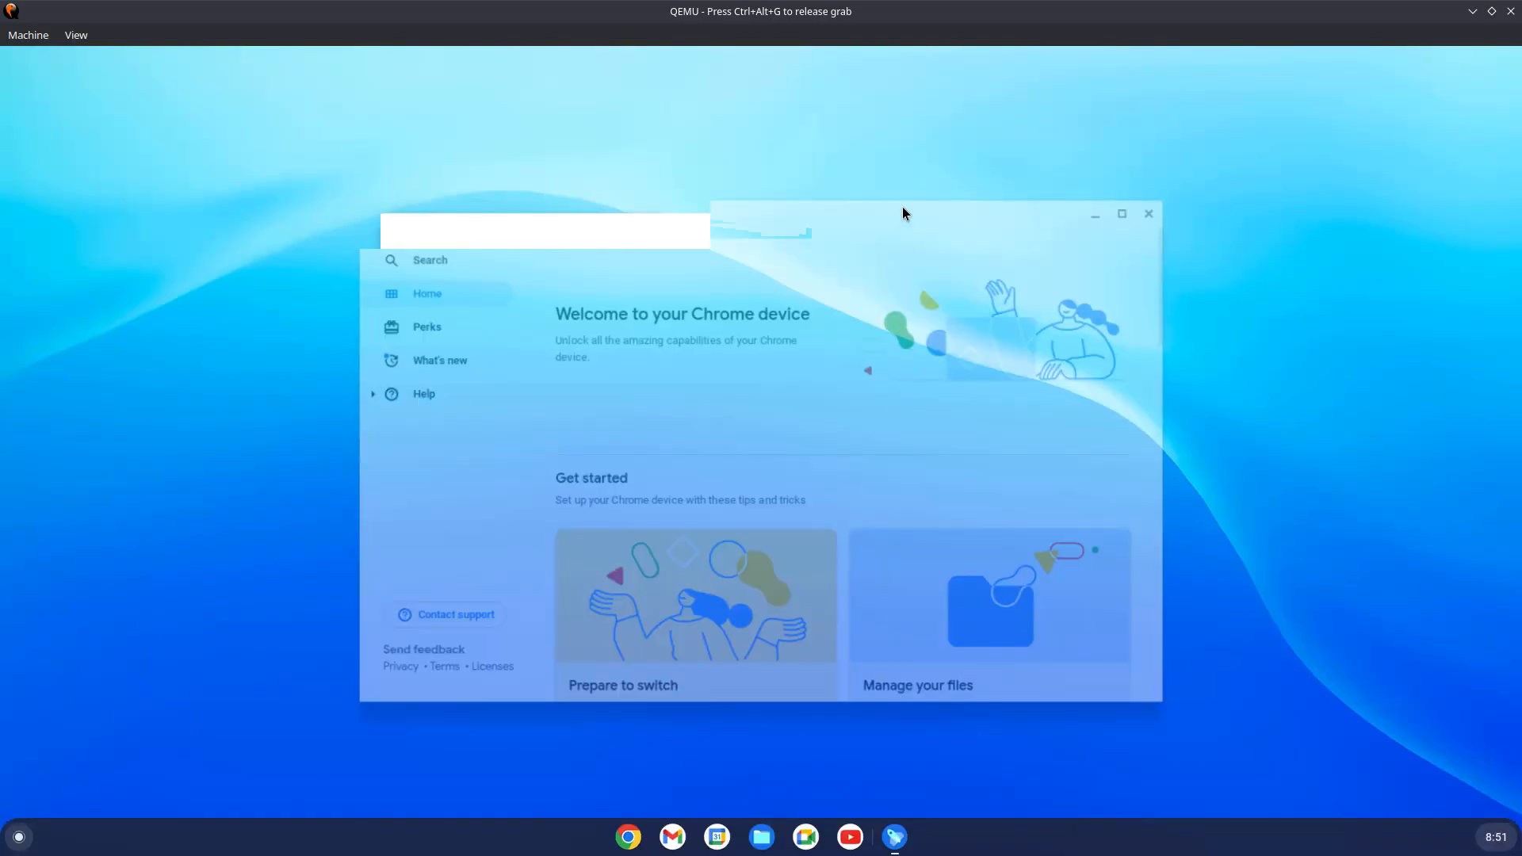
{"action": "mouse_move", "coordinate": [1267, 251]}
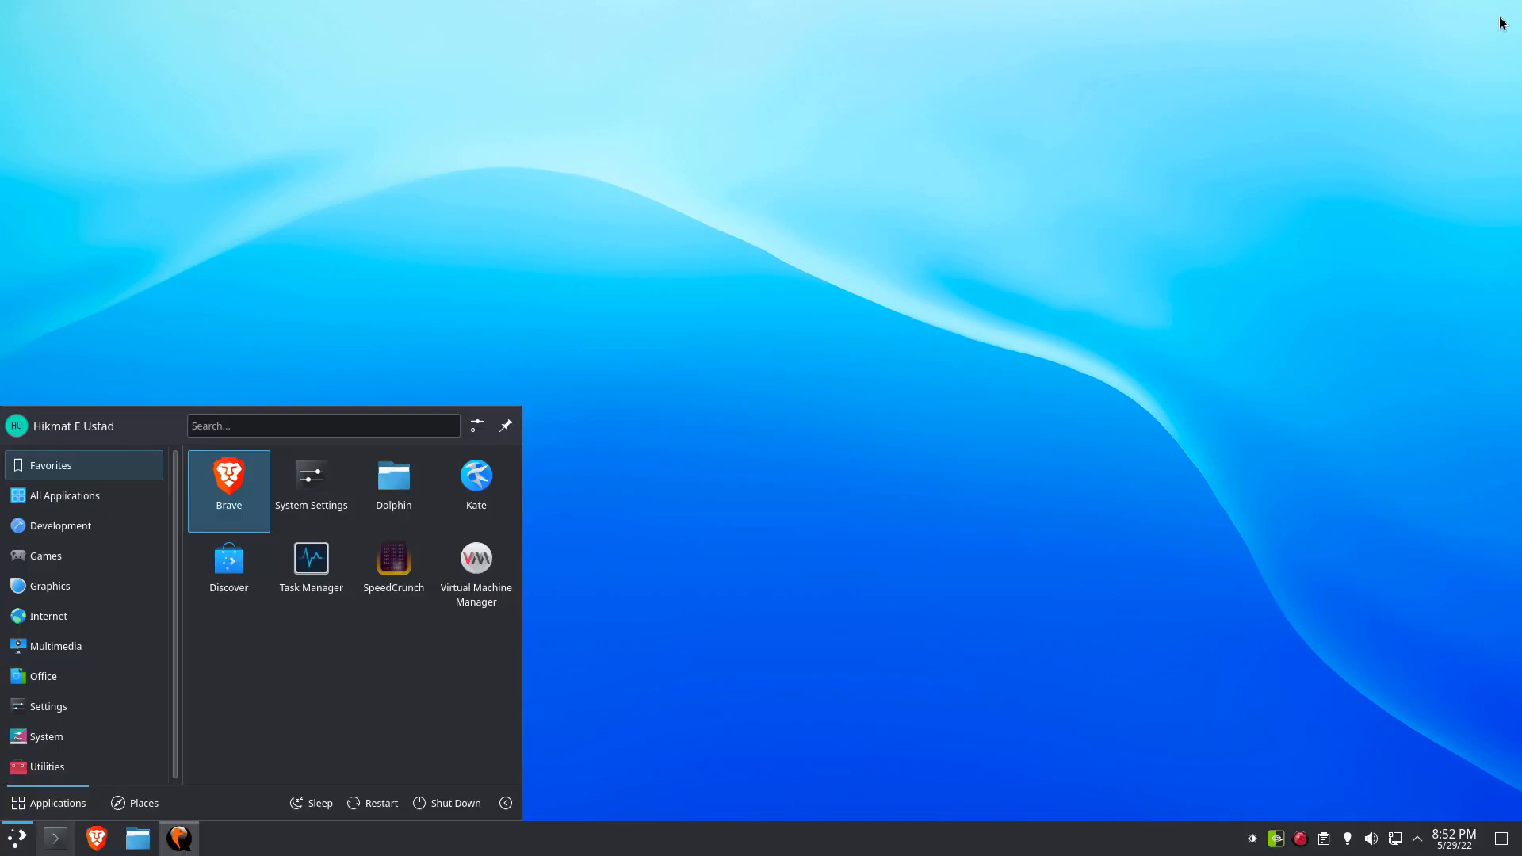
Step: Right-click the host desktop, then close the Chrome new-tab window in the guest
{"action": "right_click", "coordinate": [723, 236]}
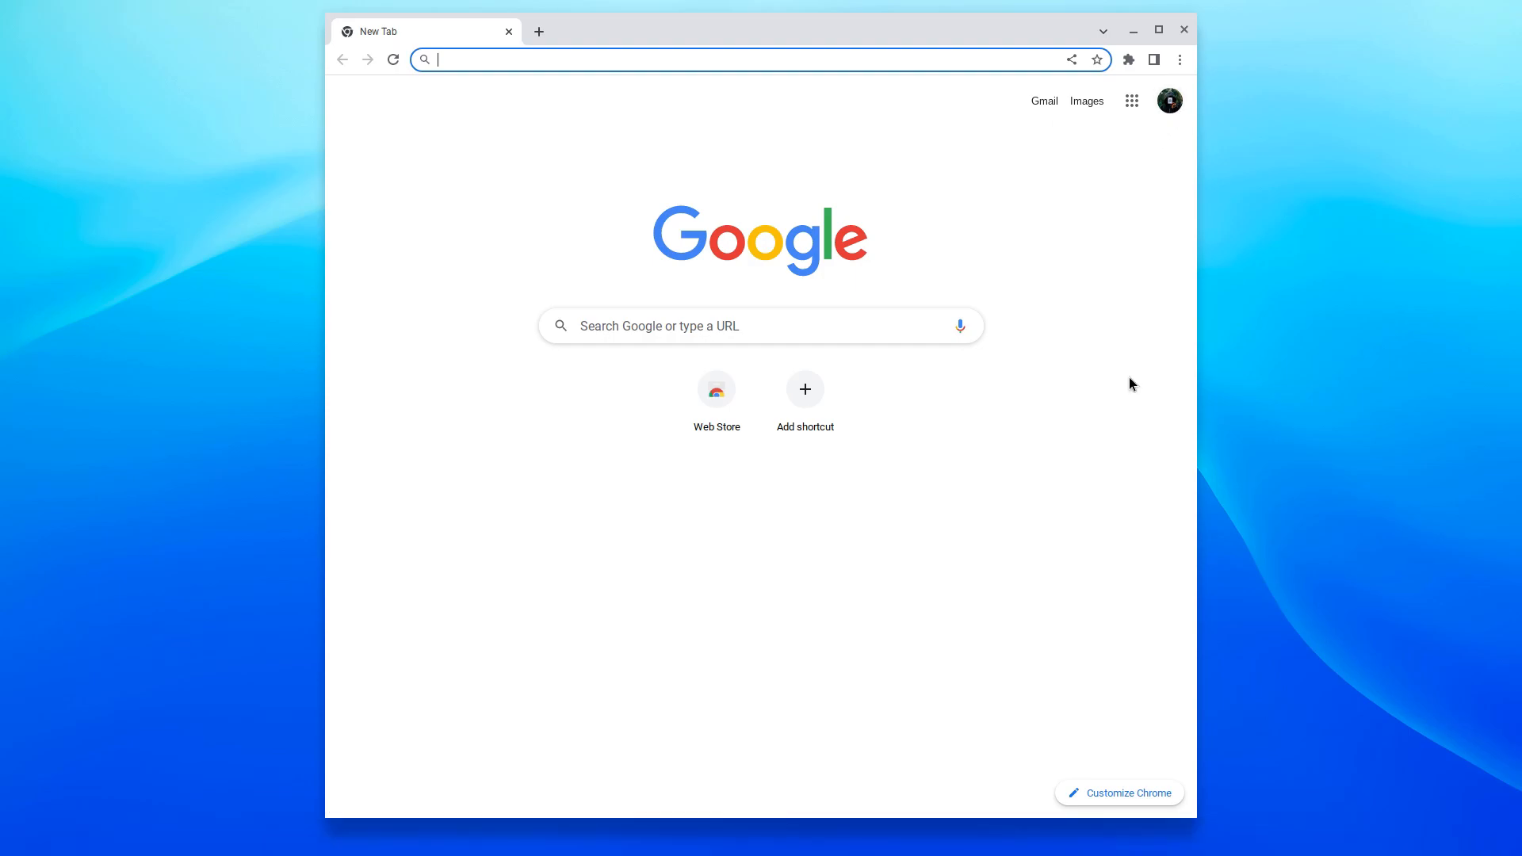
{"action": "mouse_move", "coordinate": [766, 438]}
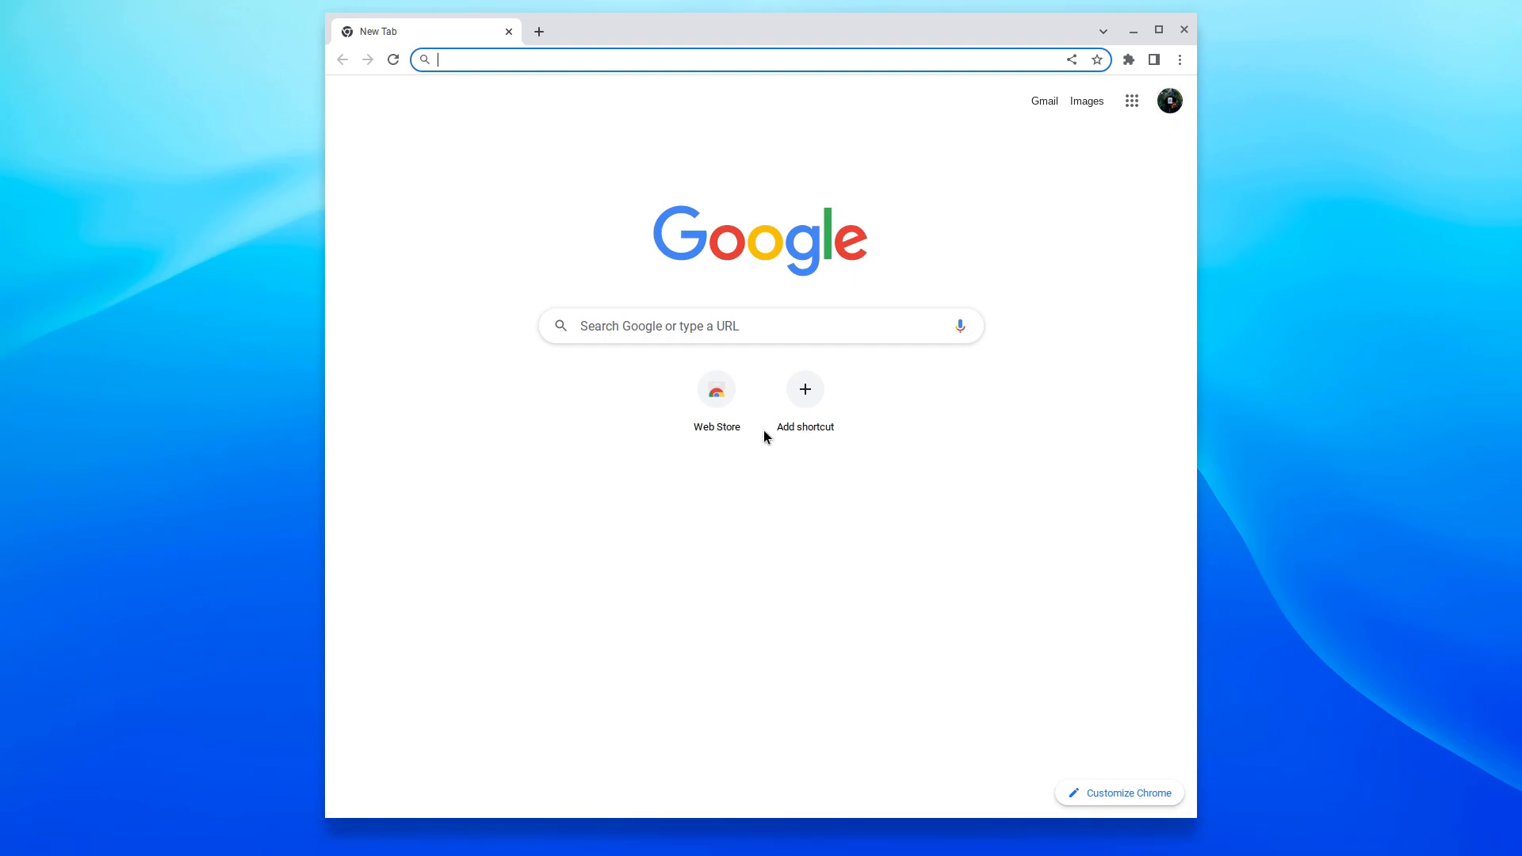
{"action": "mouse_move", "coordinate": [1310, 58]}
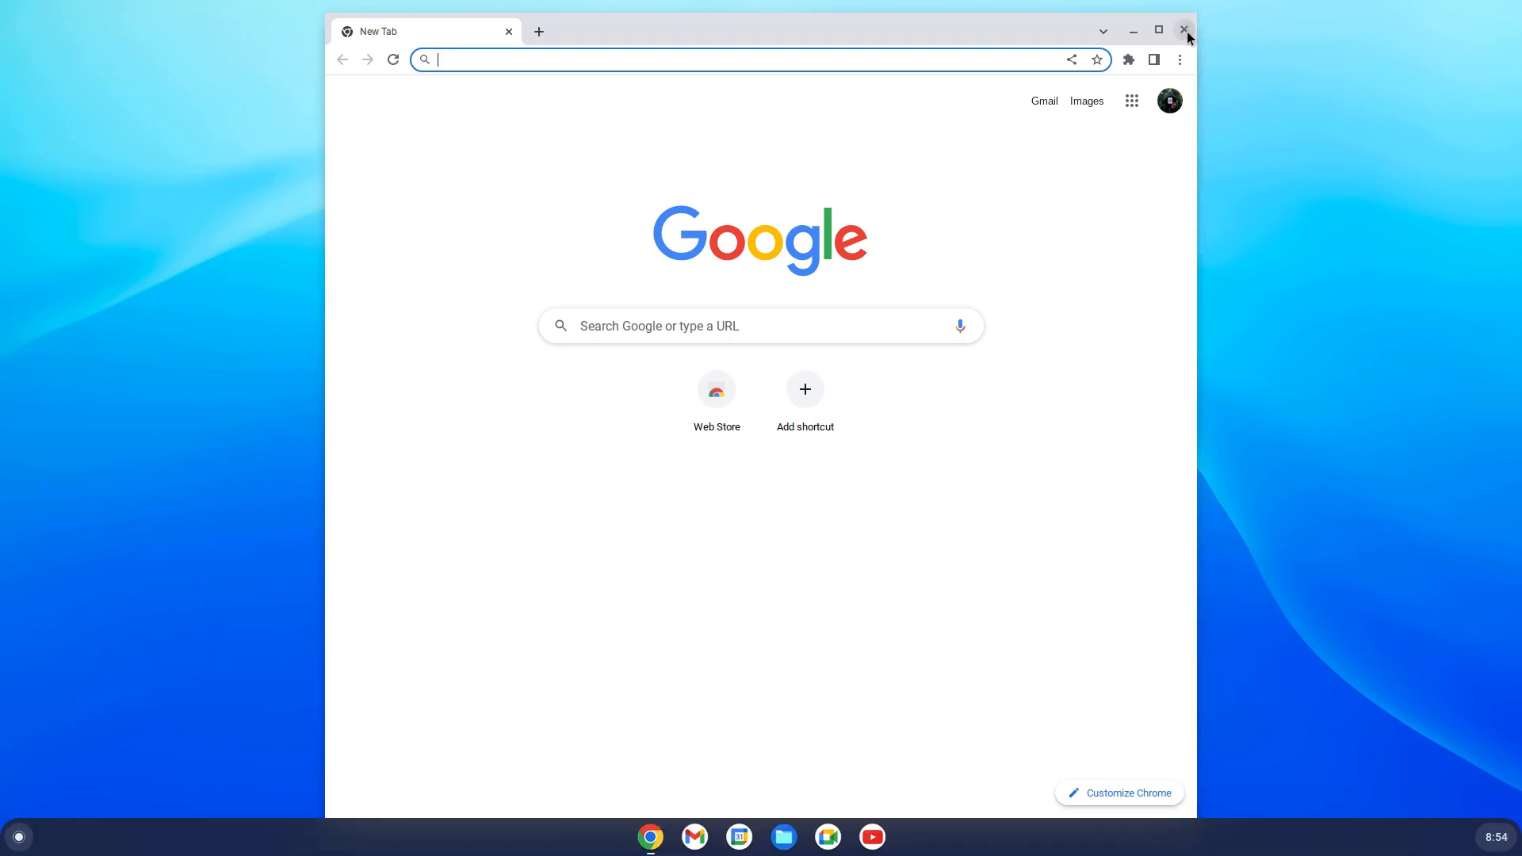
{"action": "left_click", "coordinate": [1184, 30]}
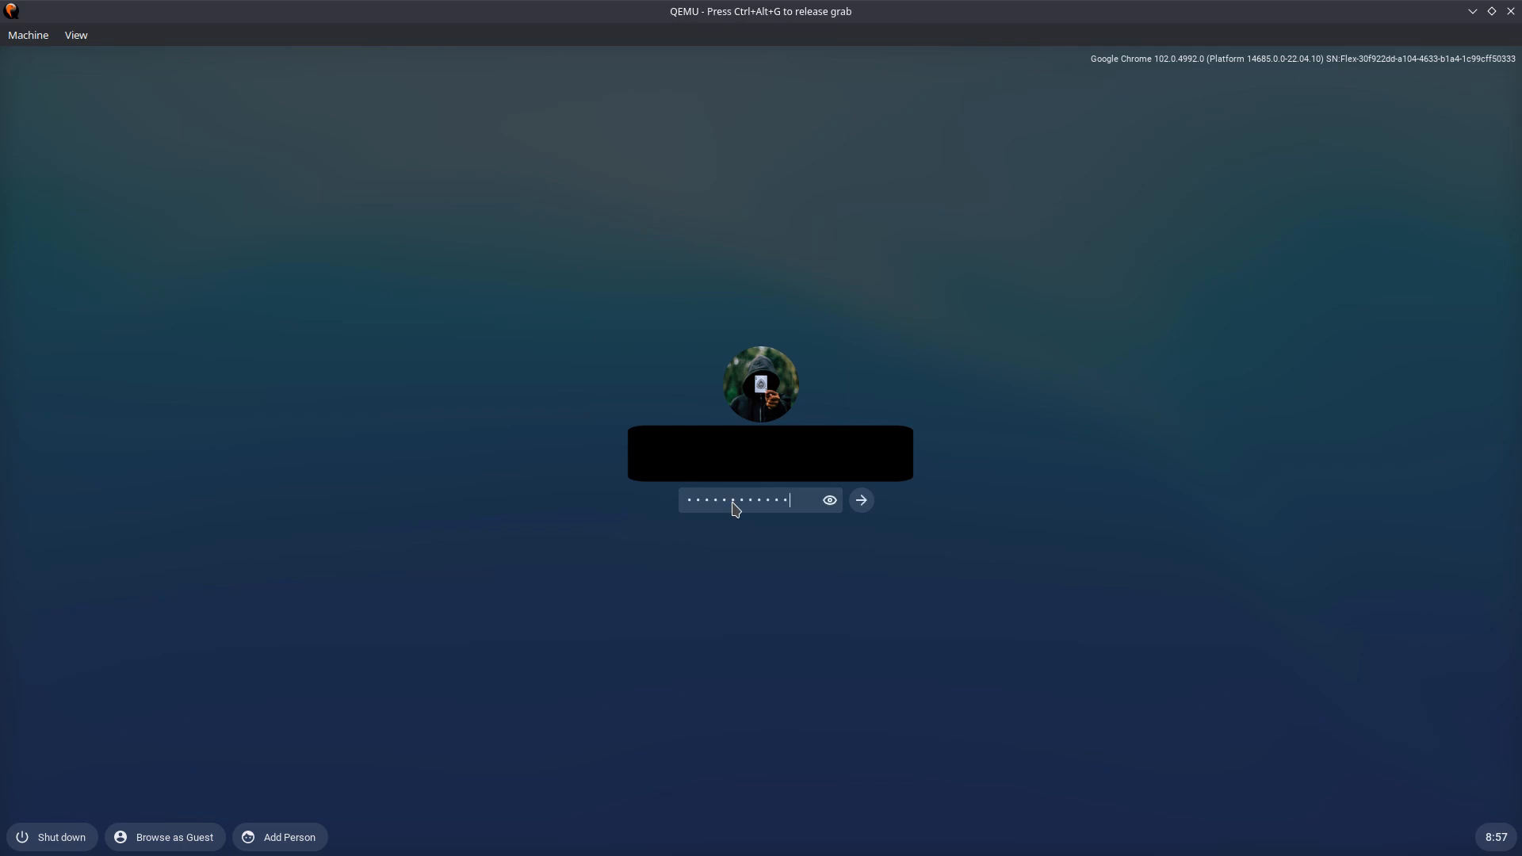
Step: Submit the password on the ChromeOS login screen to reach the desktop
{"action": "left_click", "coordinate": [860, 500]}
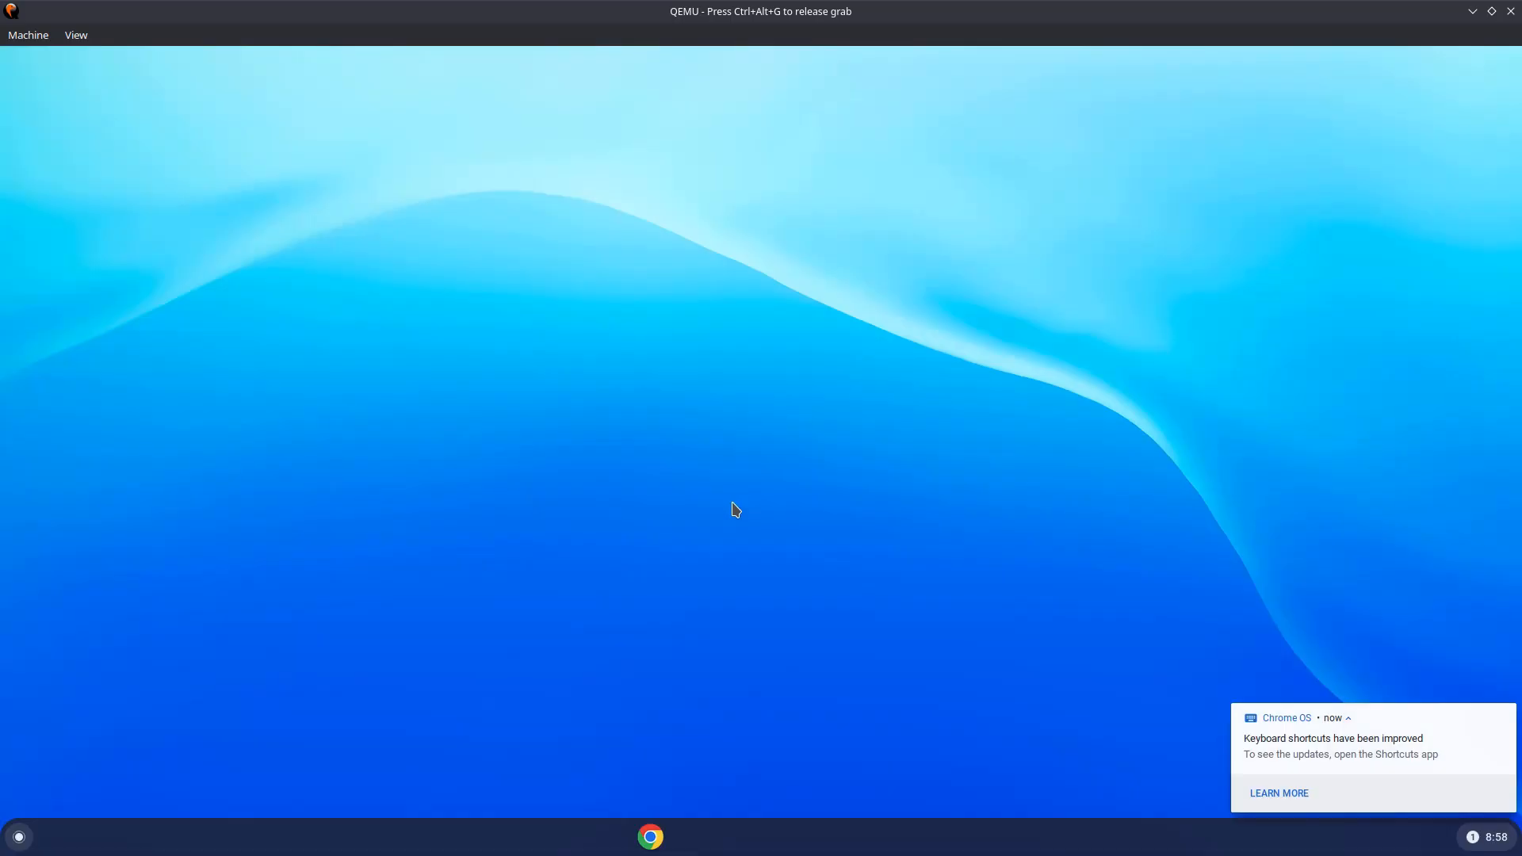
Step: Open the KDE application launcher on the host desktop
{"action": "left_click", "coordinate": [1482, 835]}
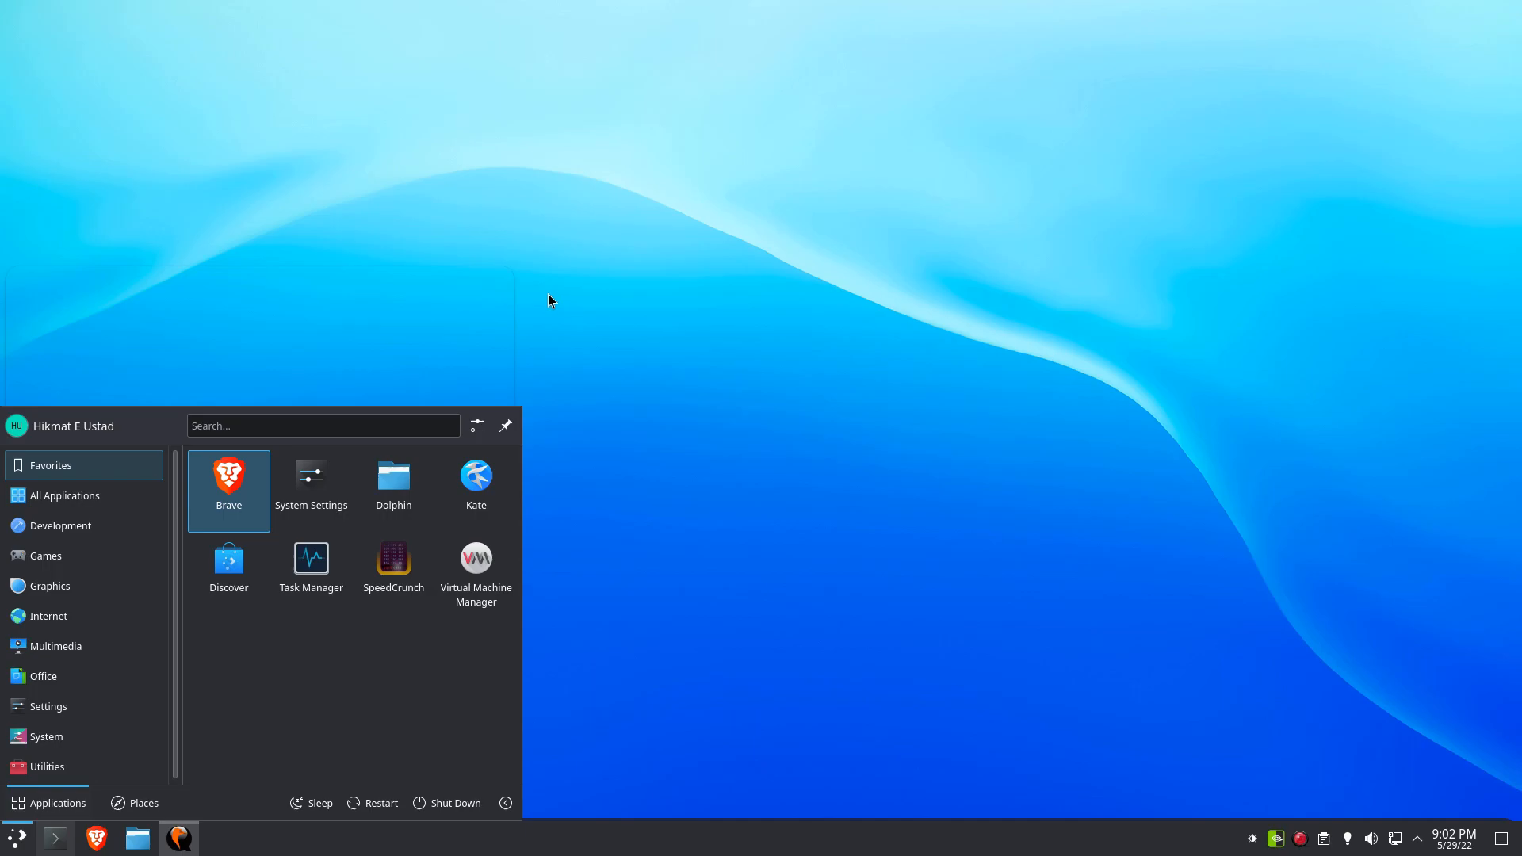
Step: Dismiss the host app list and close the guest's wallpaper picker after choosing Greens Dark
{"action": "left_click", "coordinate": [228, 477]}
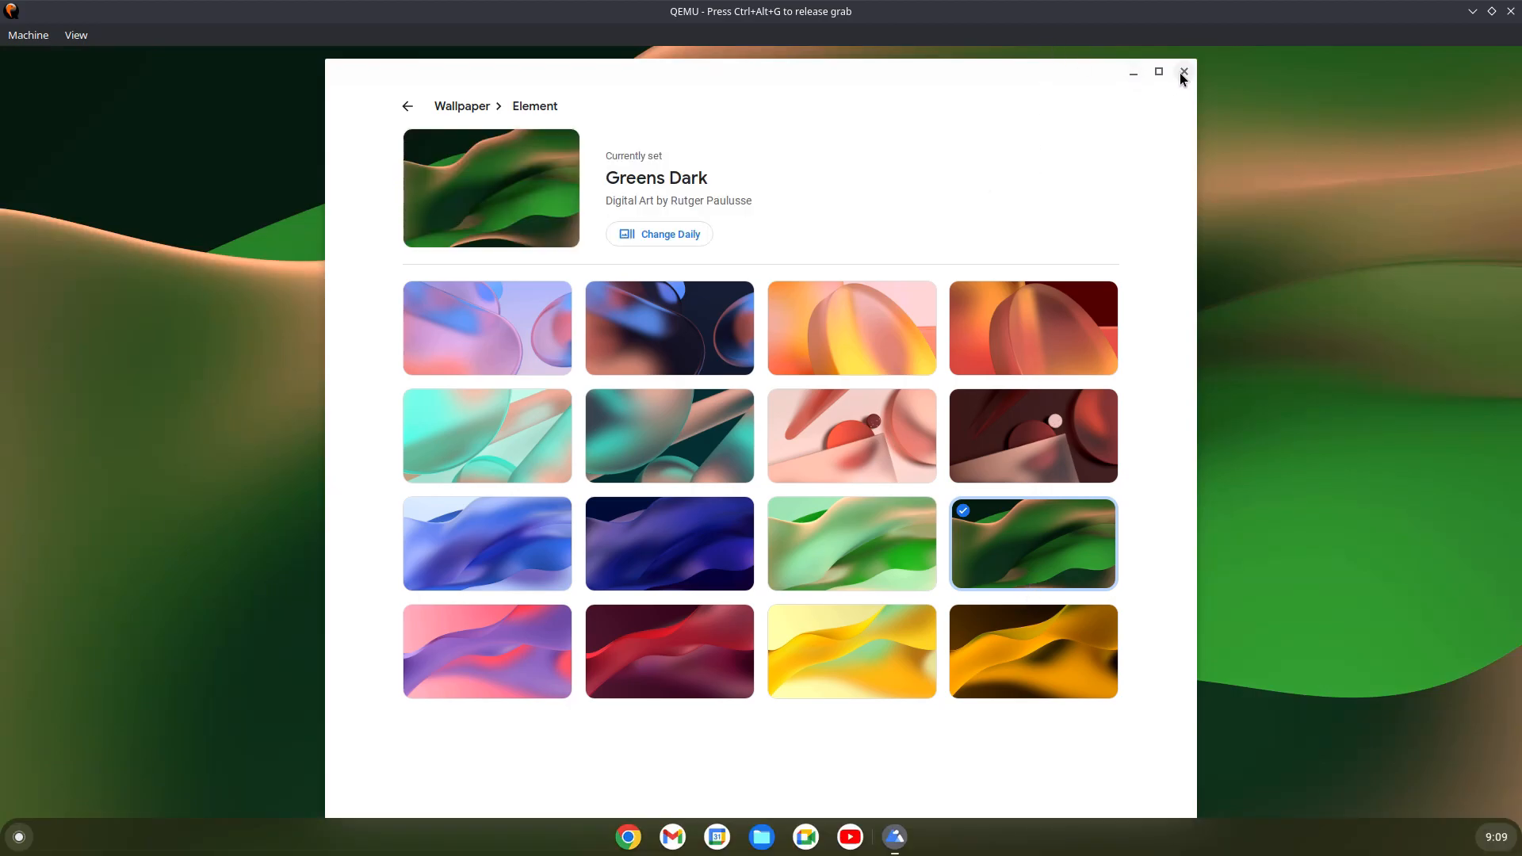
{"action": "left_click", "coordinate": [1182, 72]}
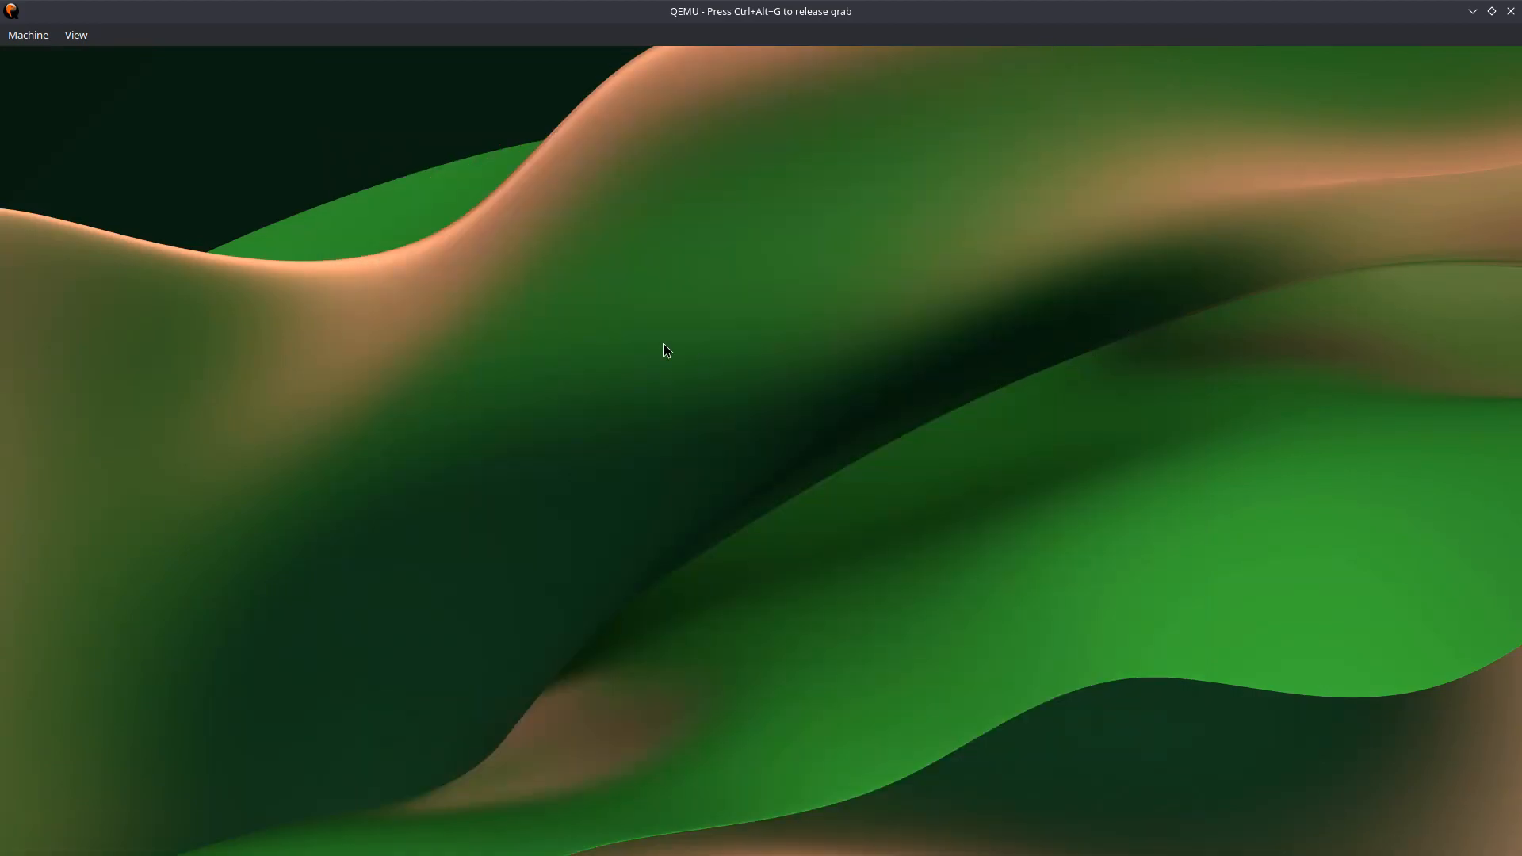